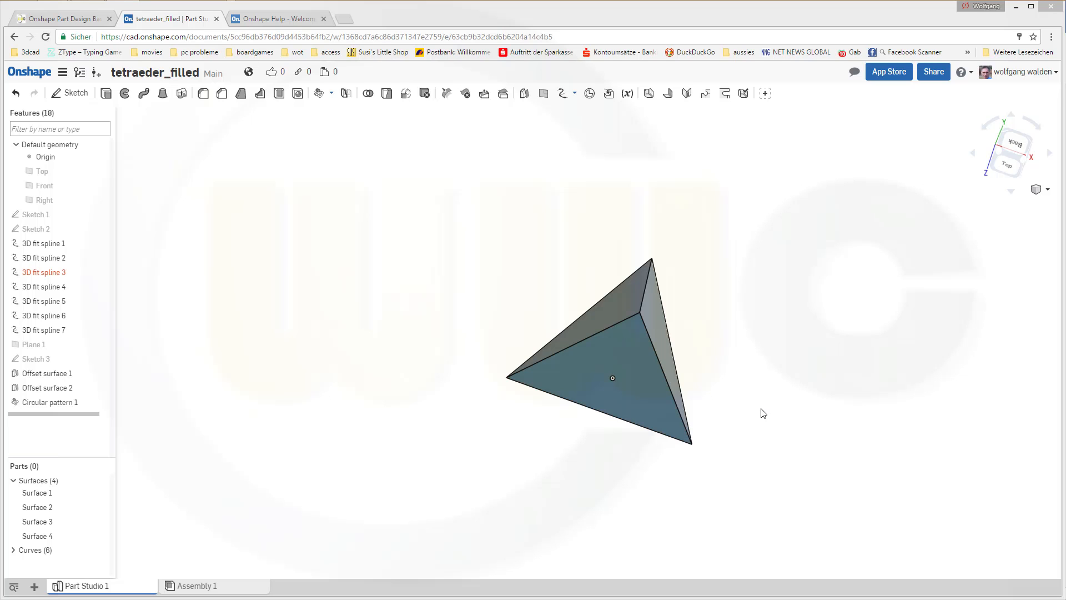
mouse_move(381, 249)
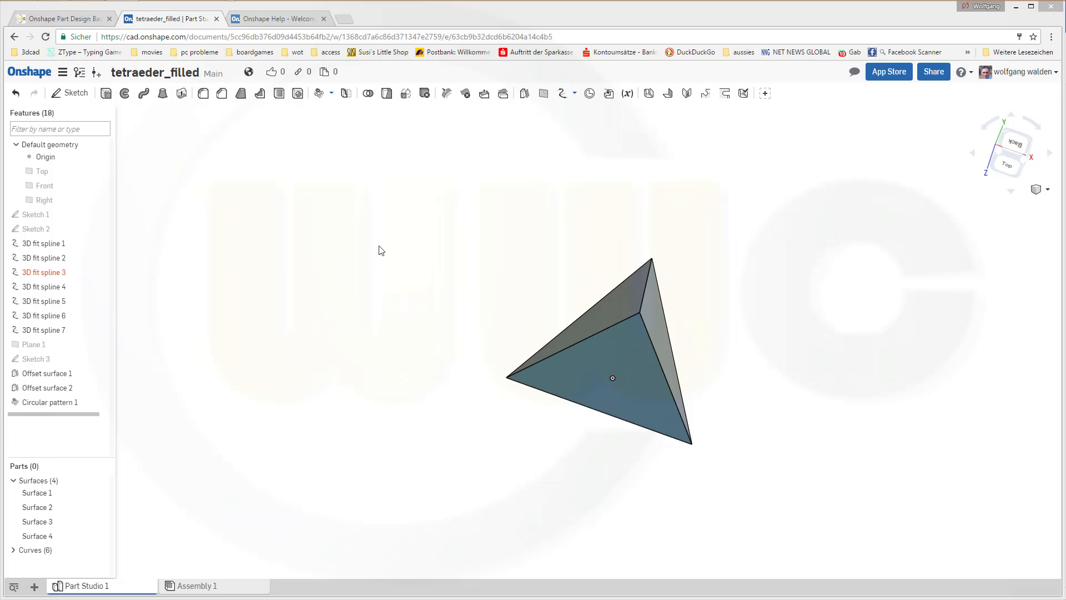
mouse_move(350, 269)
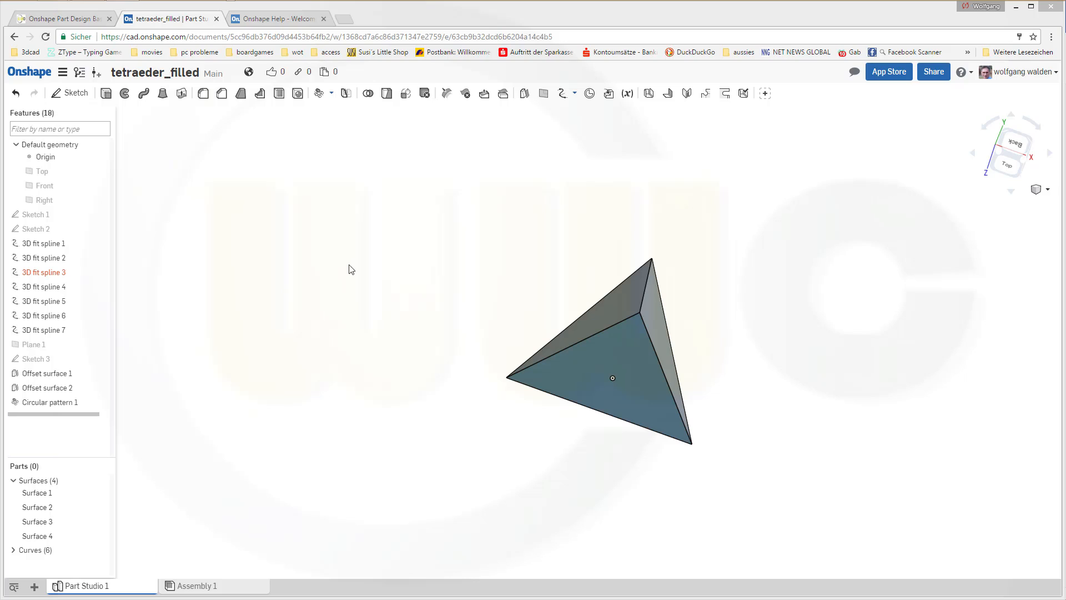
mouse_move(332, 280)
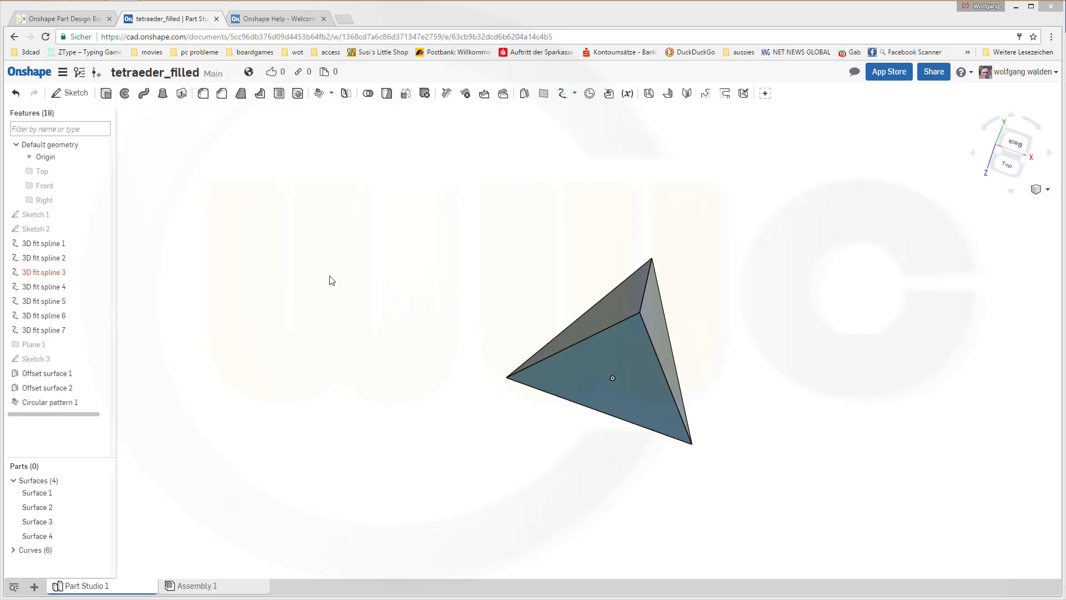
mouse_move(477, 302)
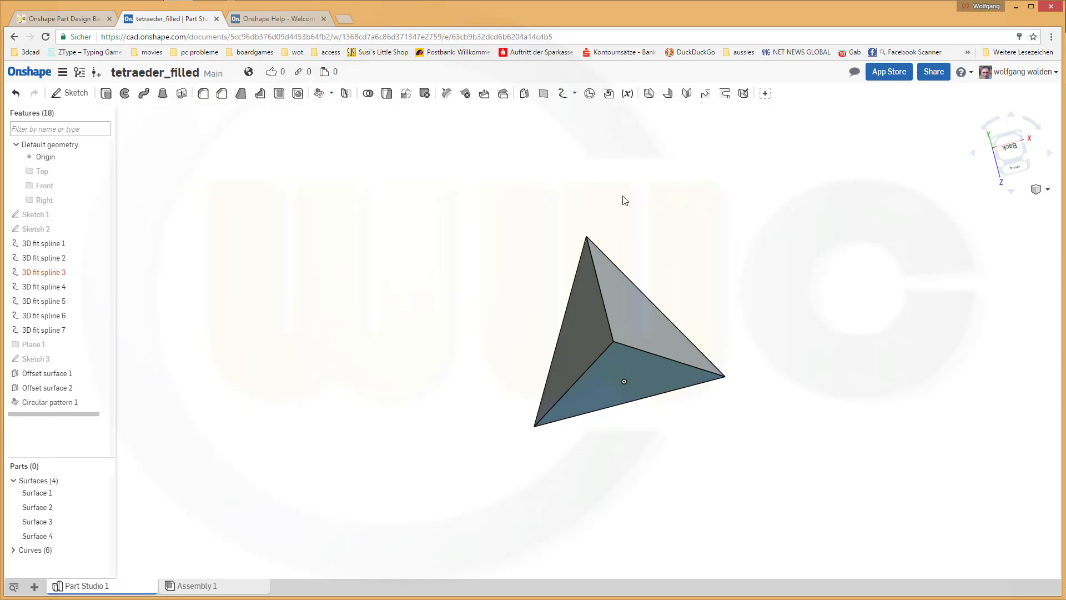
mouse_move(727, 178)
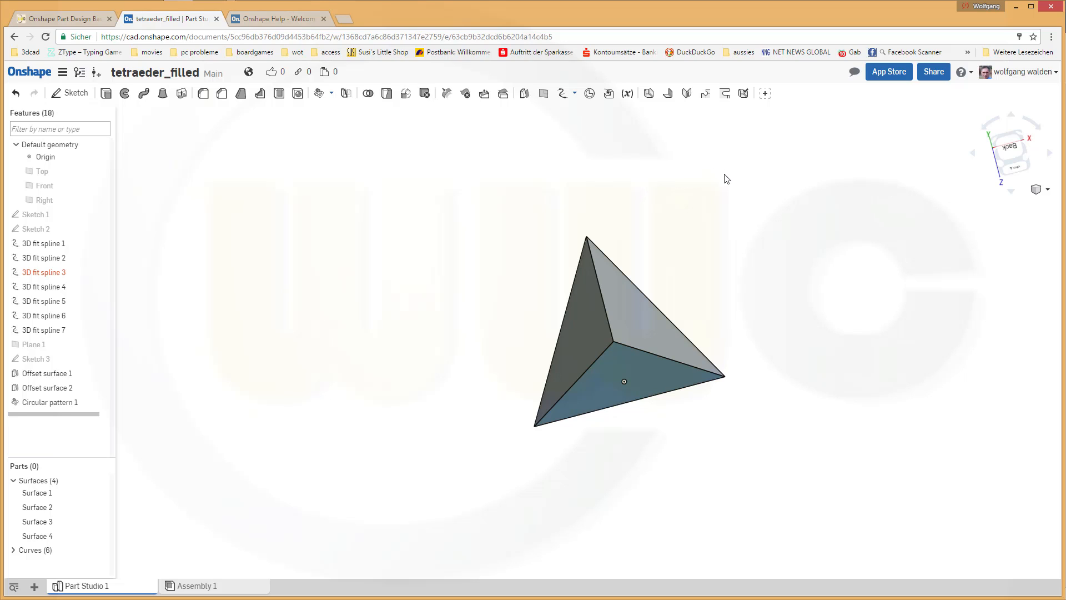
mouse_move(721, 184)
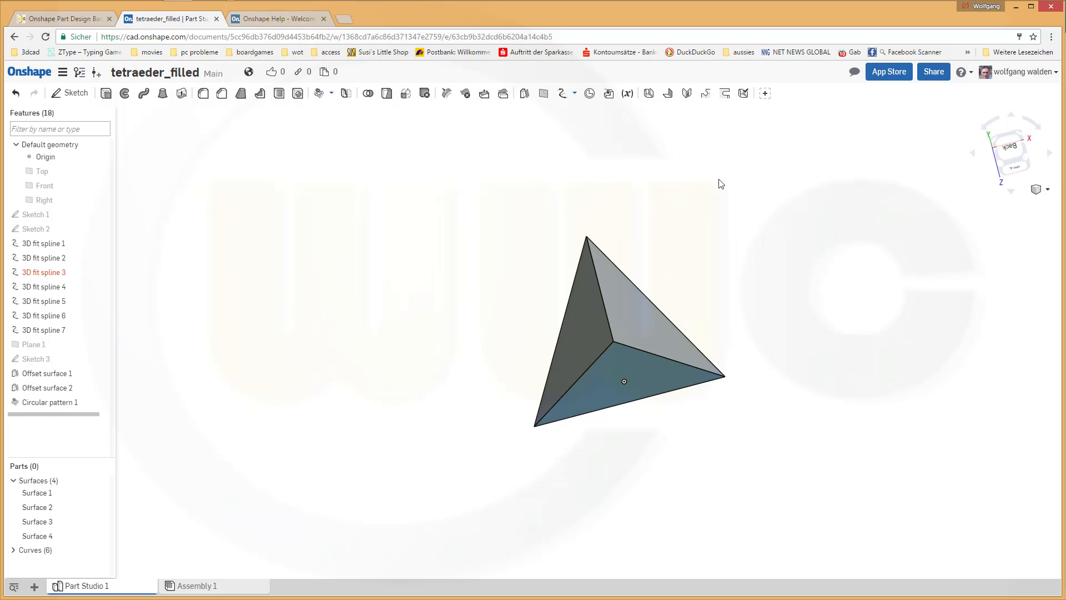
mouse_move(696, 190)
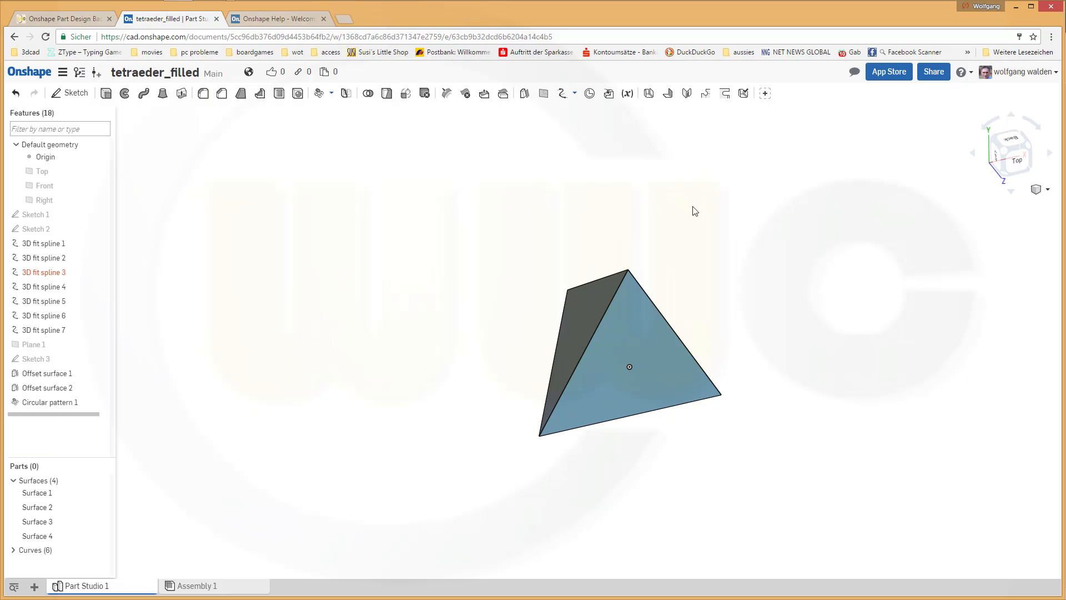
mouse_move(682, 214)
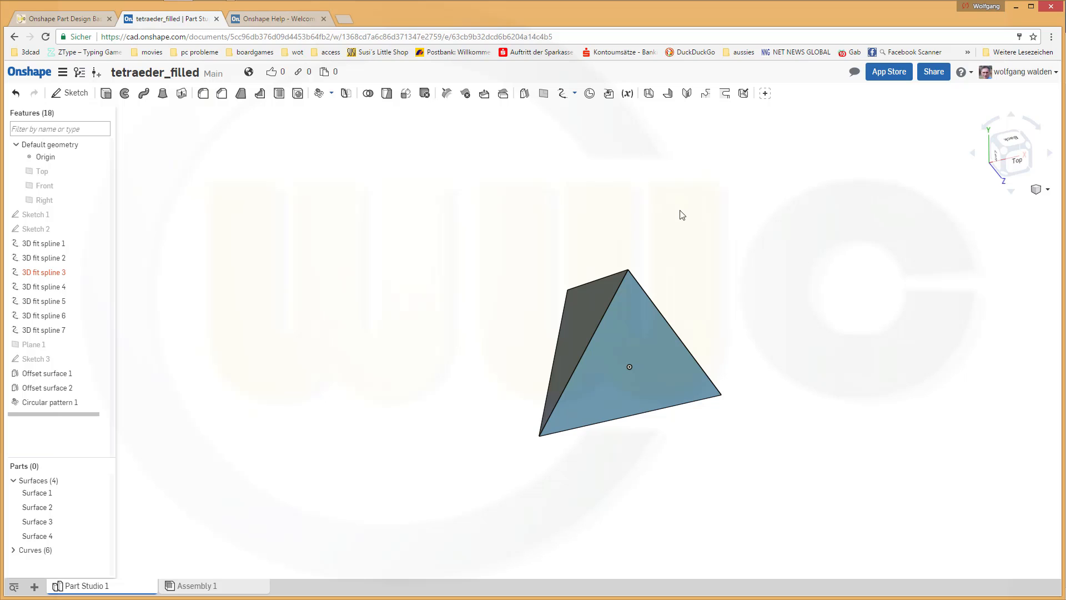
- Switch to the empty tetraeder_with_faces document
click(170, 19)
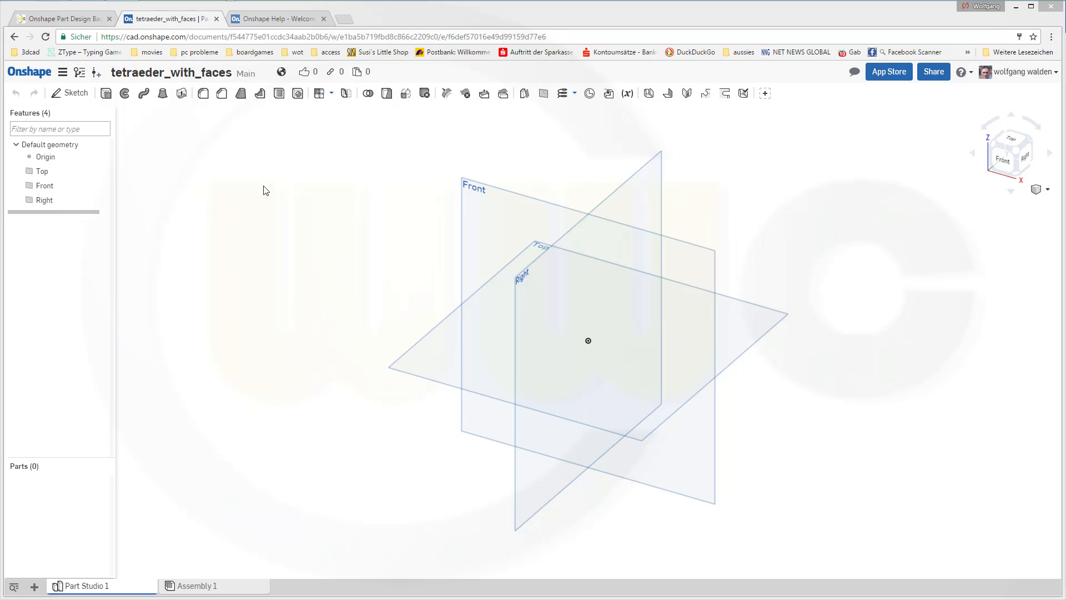
- Sketch on Top an equilateral triangle inscribed in a construction circle, base dimensioned 100
click(74, 93)
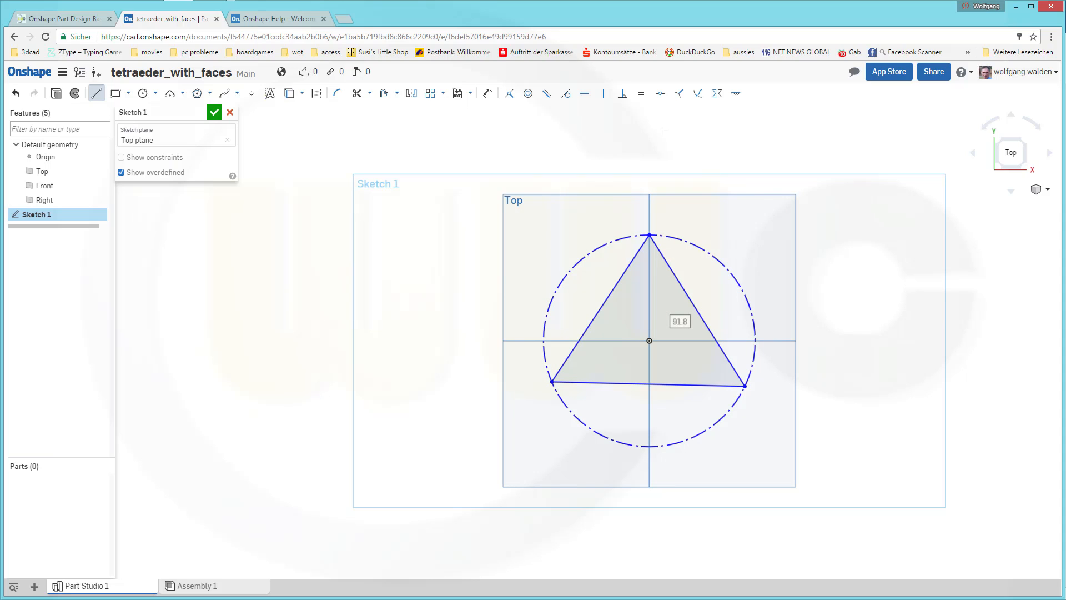
click(592, 306)
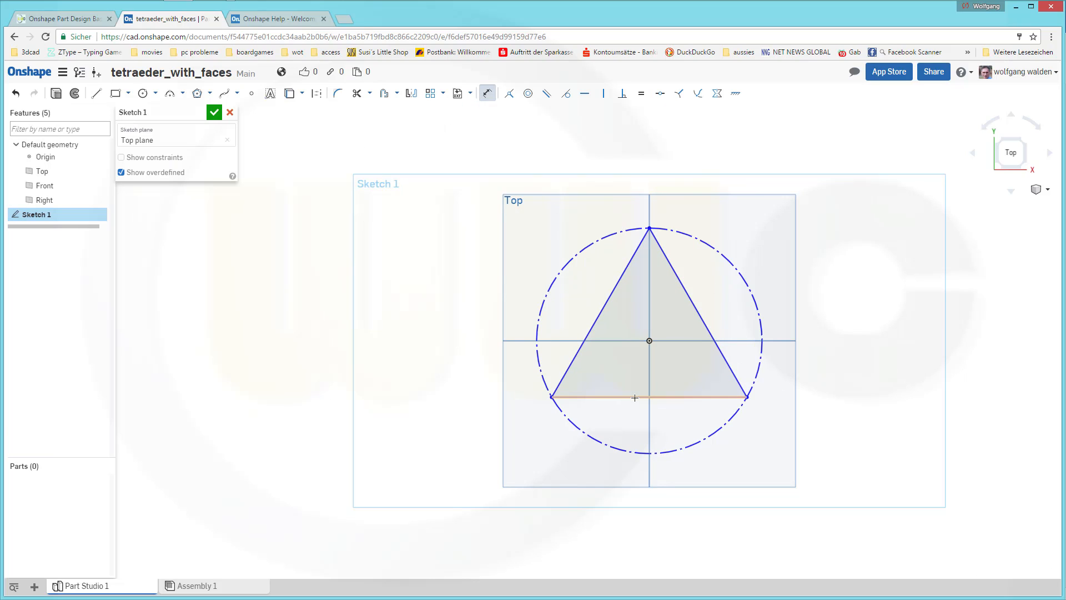
click(635, 398)
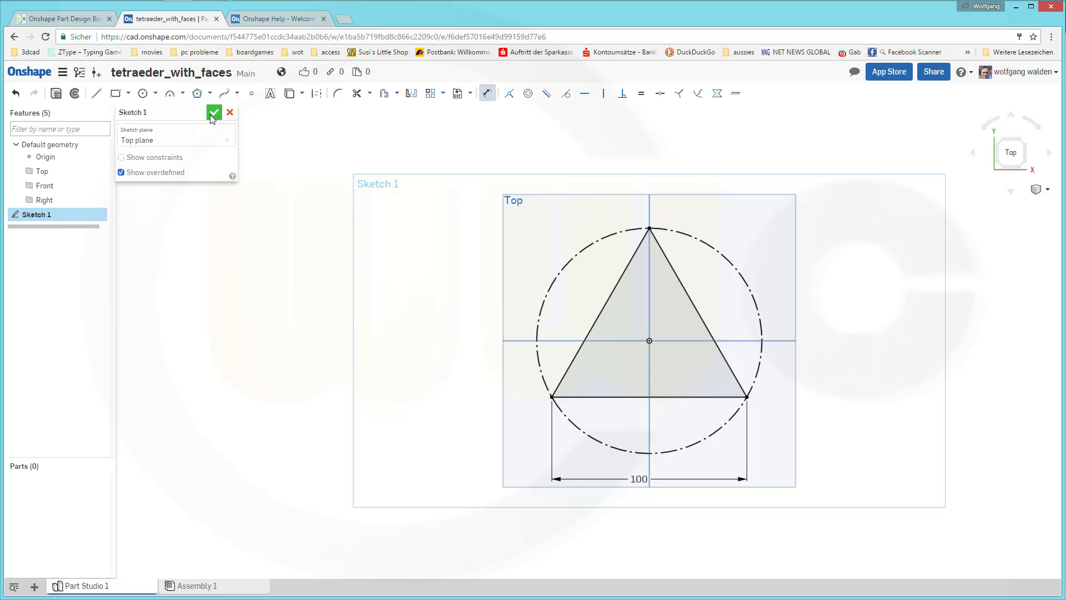
click(213, 113)
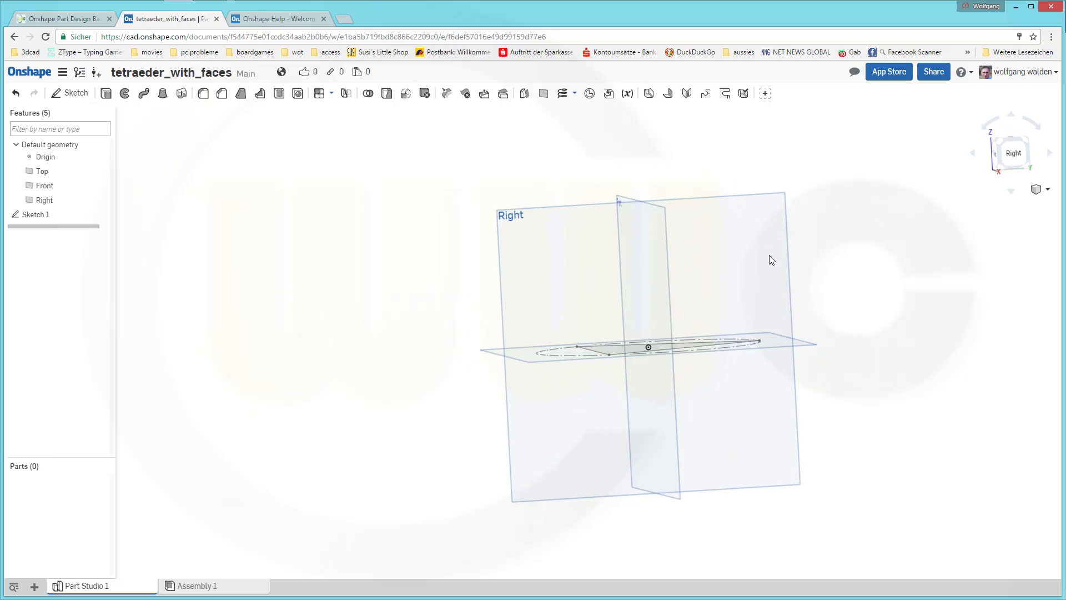
- Sketch on Right a vertical construction line from the origin coincident with a Ø200 construction circle
click(69, 93)
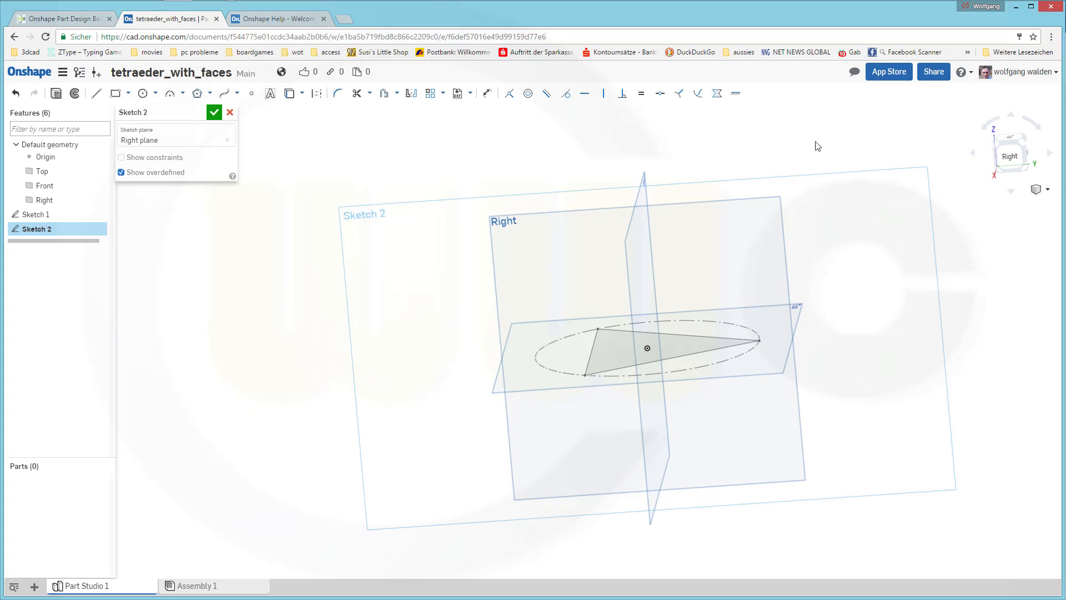
click(1011, 152)
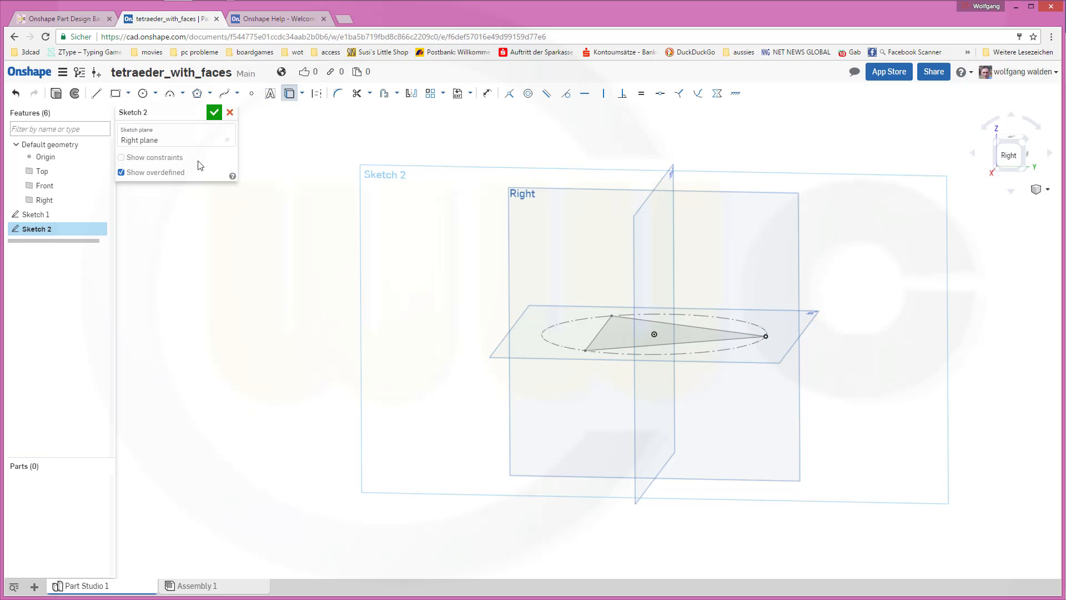
click(95, 93)
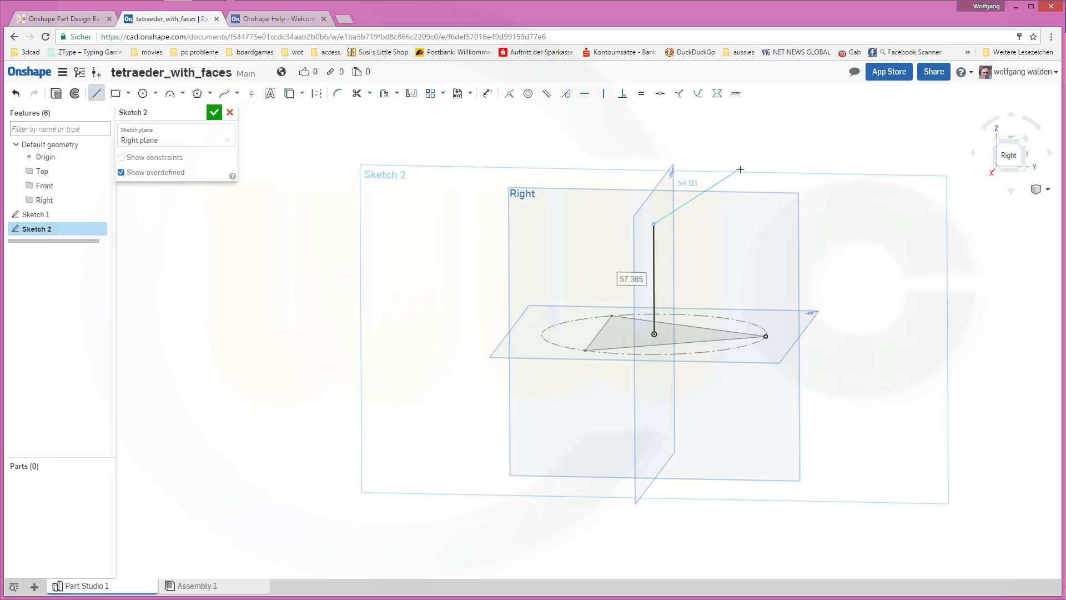
click(655, 272)
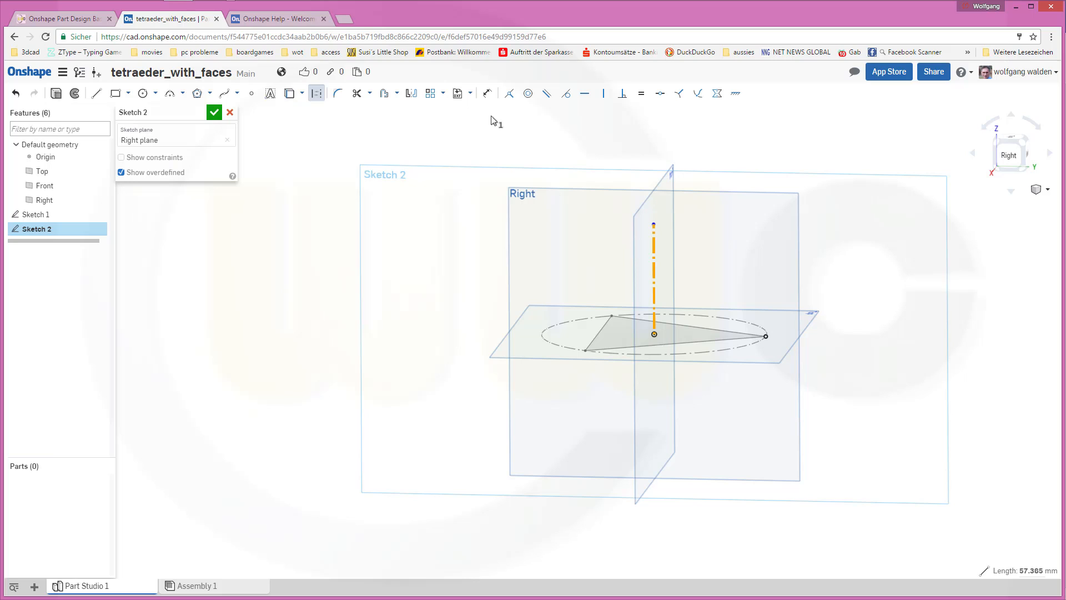
mouse_move(143, 93)
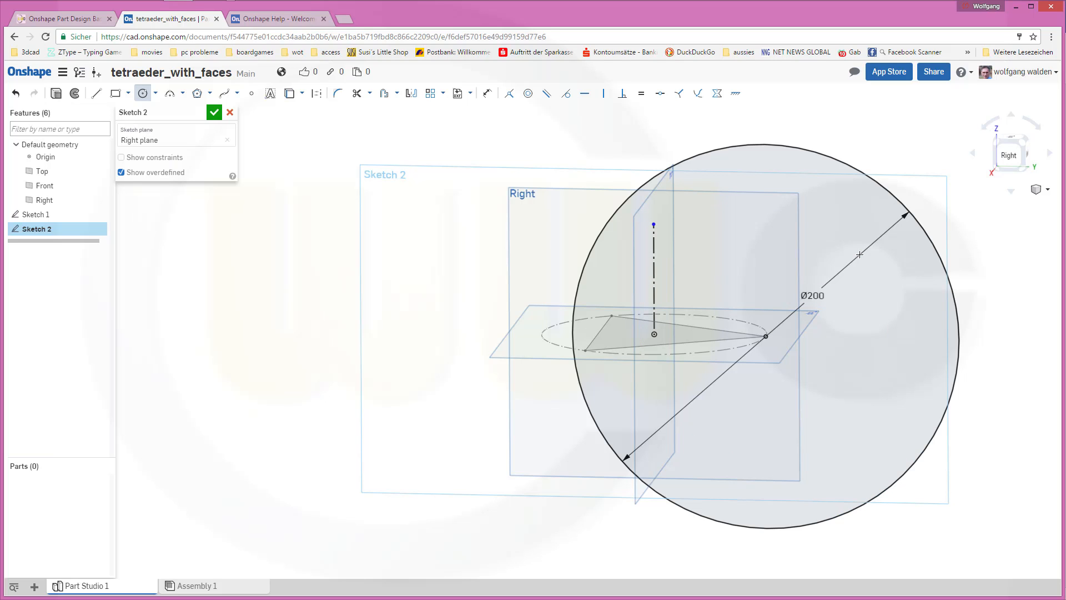
mouse_move(420, 162)
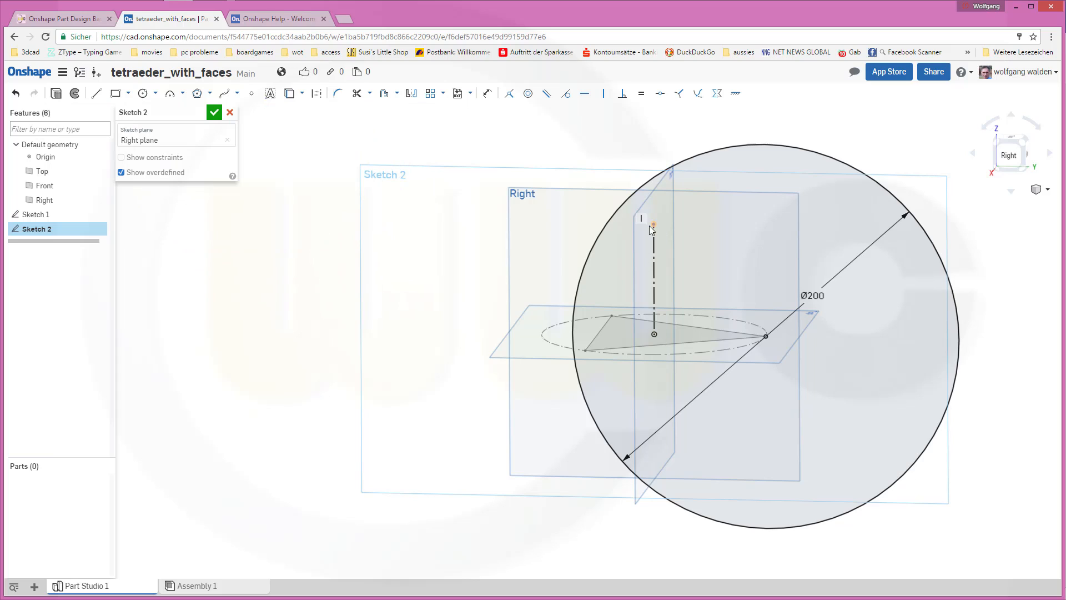
mouse_move(331, 111)
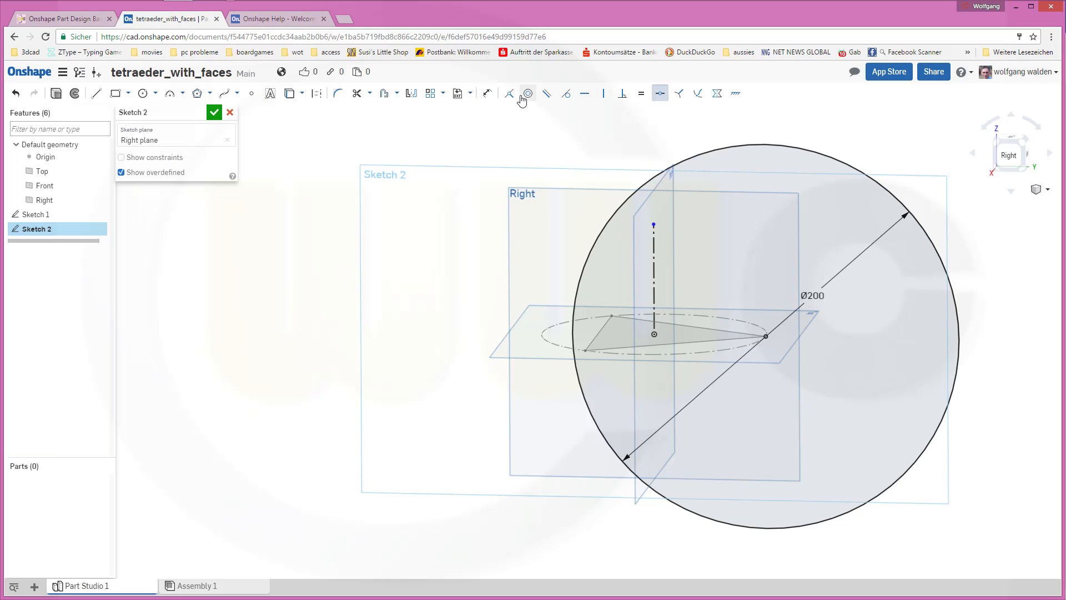
click(509, 93)
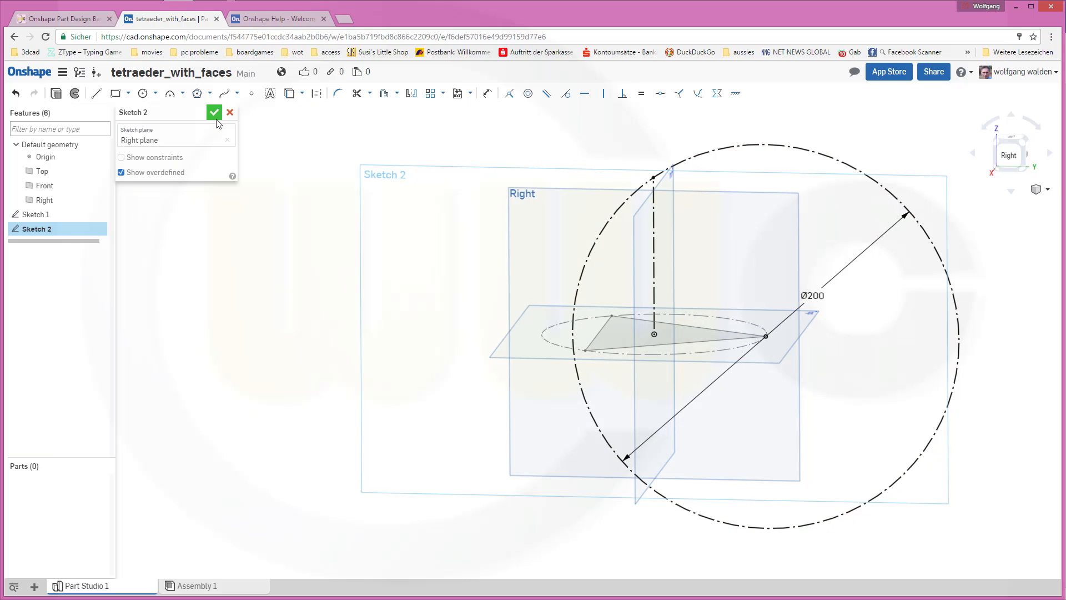
click(213, 111)
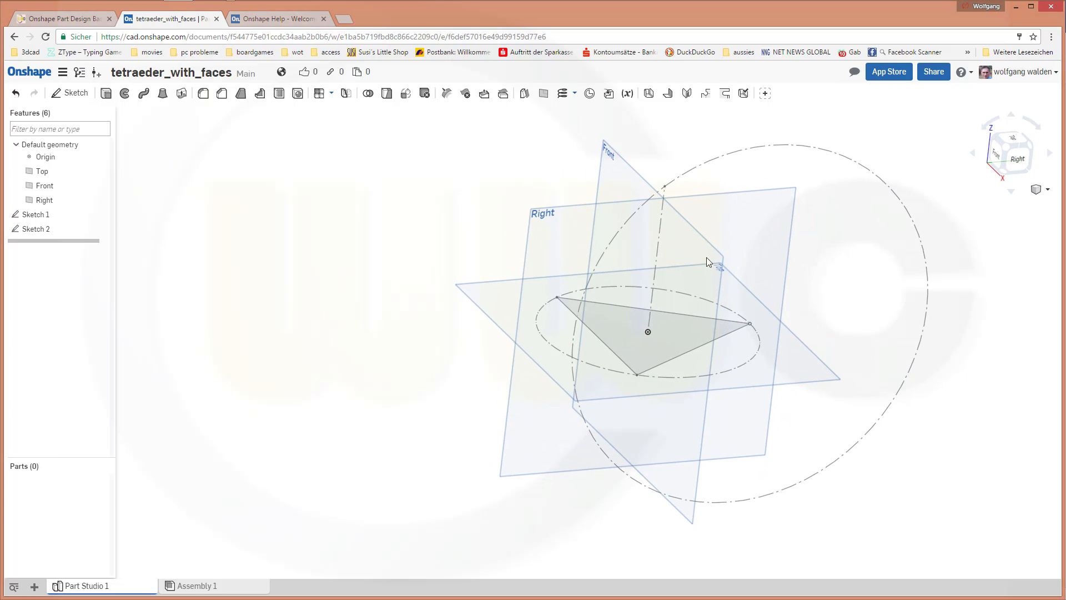
mouse_move(590, 152)
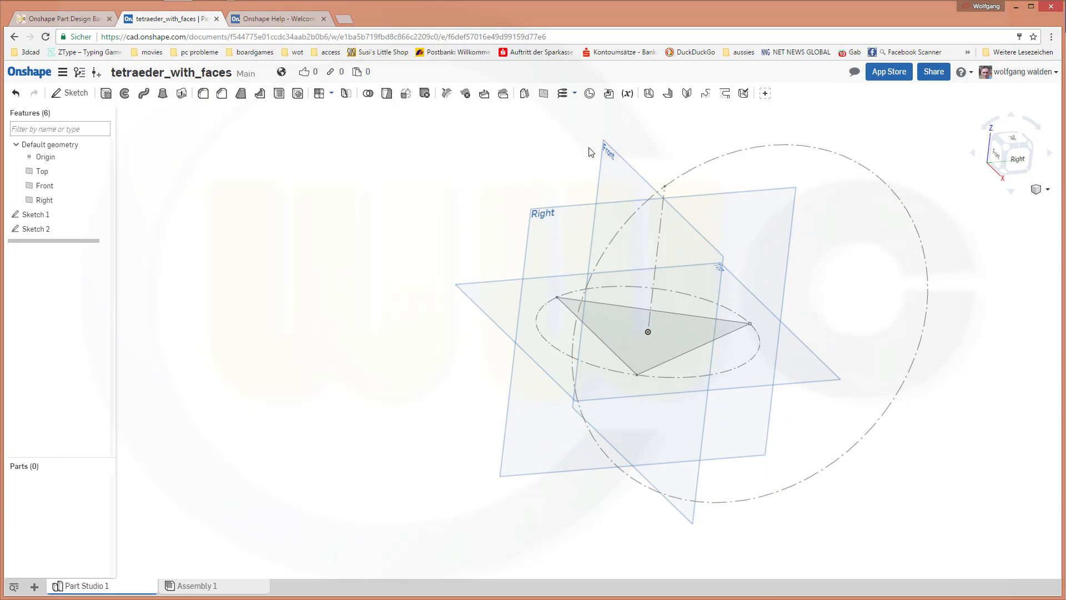
mouse_move(516, 121)
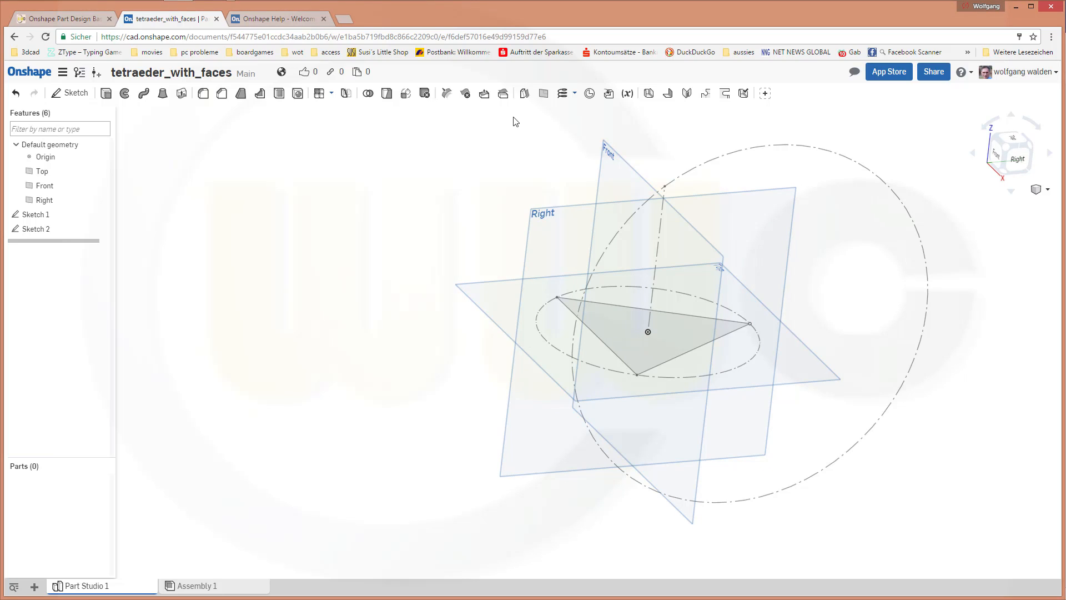
mouse_move(595, 120)
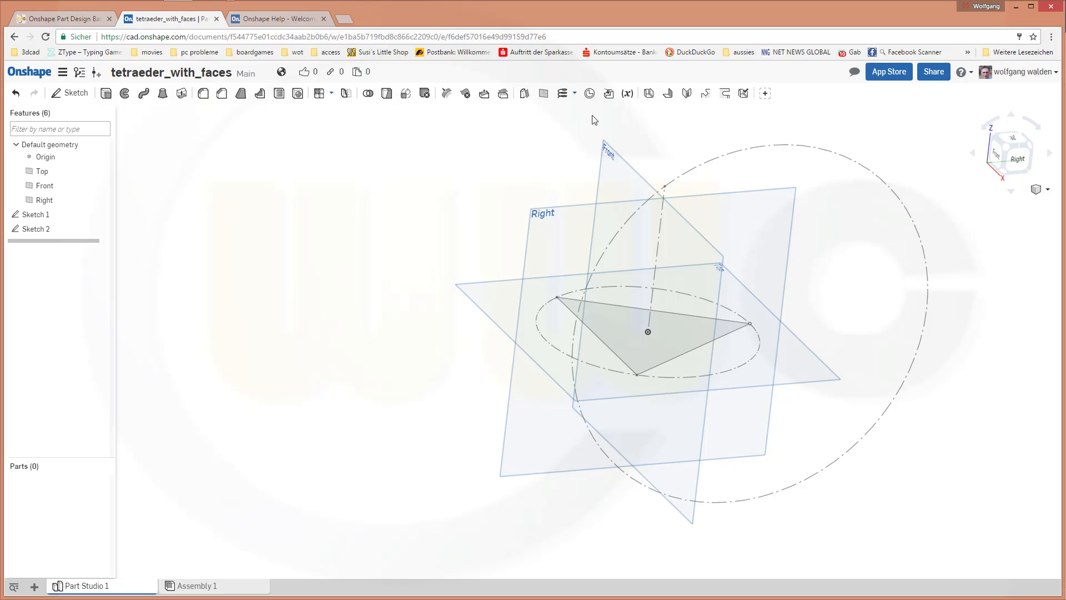
mouse_move(676, 124)
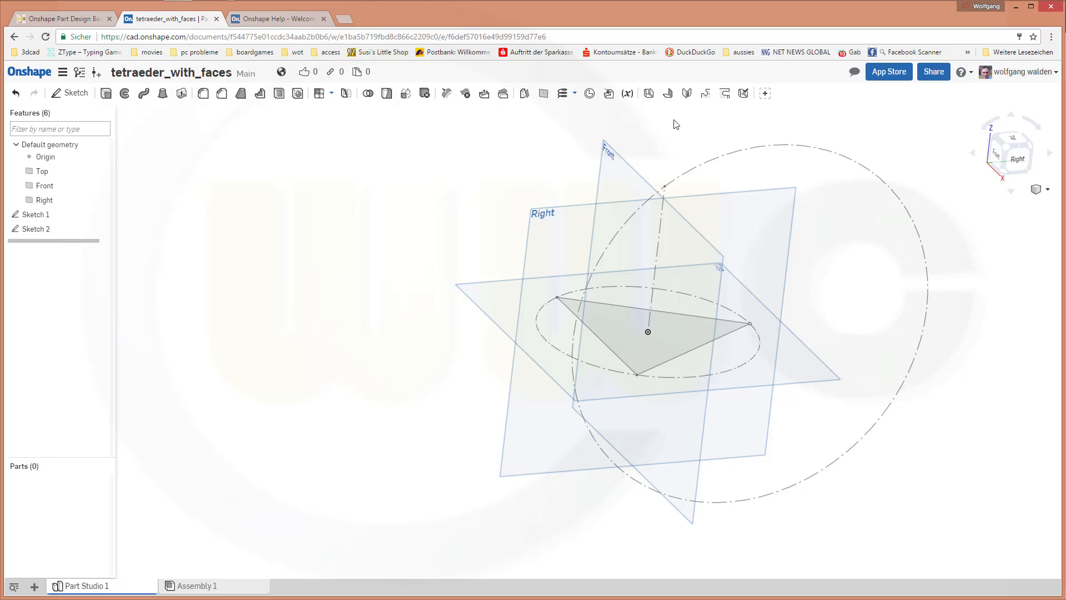
mouse_move(574, 114)
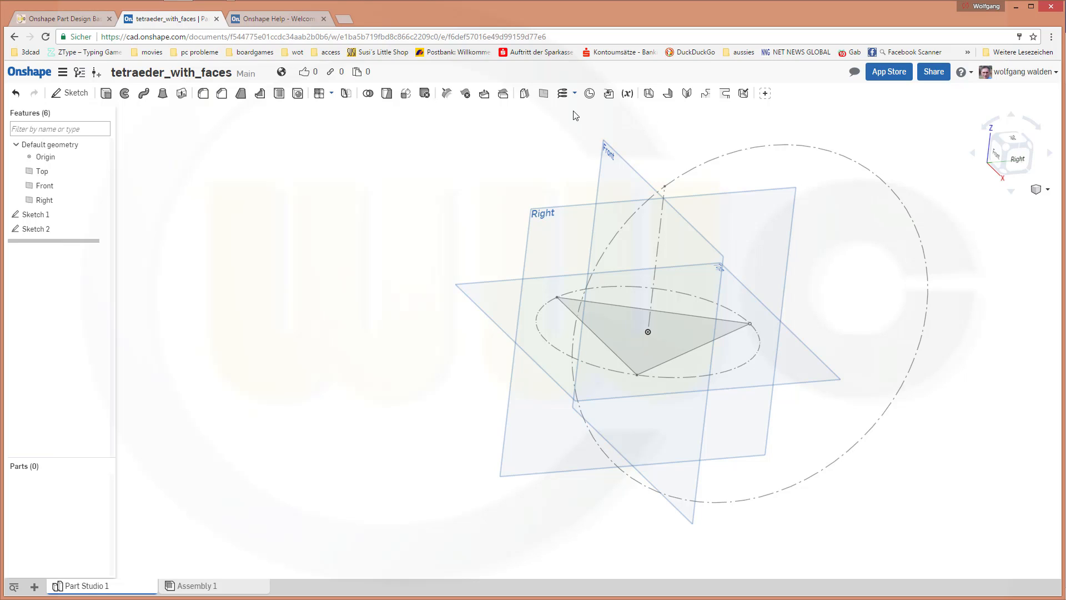
- Create a 3D fit spline from the apex point to a base triangle corner
click(574, 93)
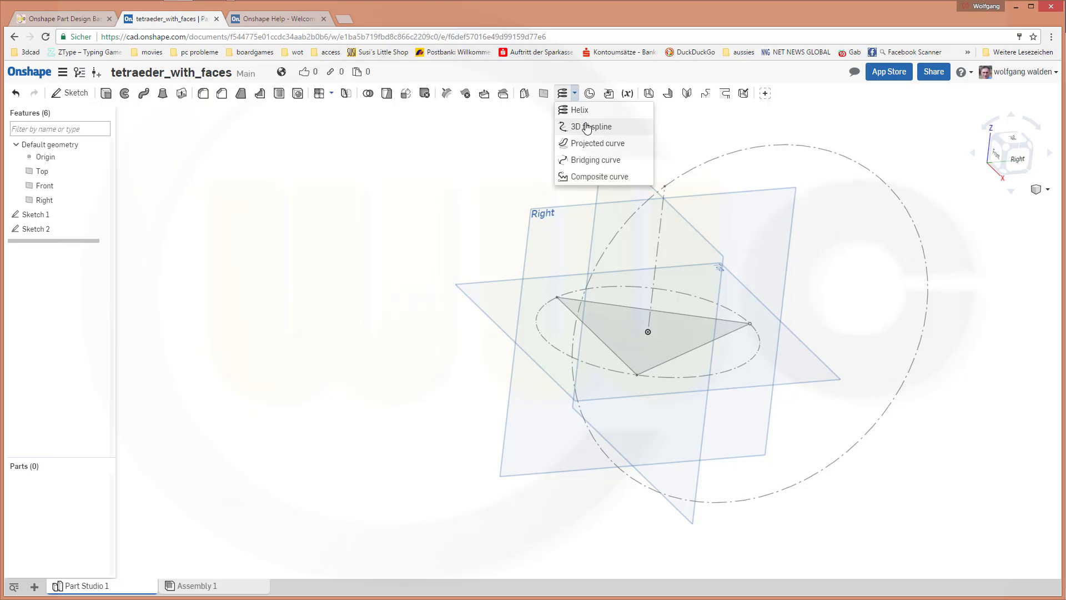
mouse_move(588, 126)
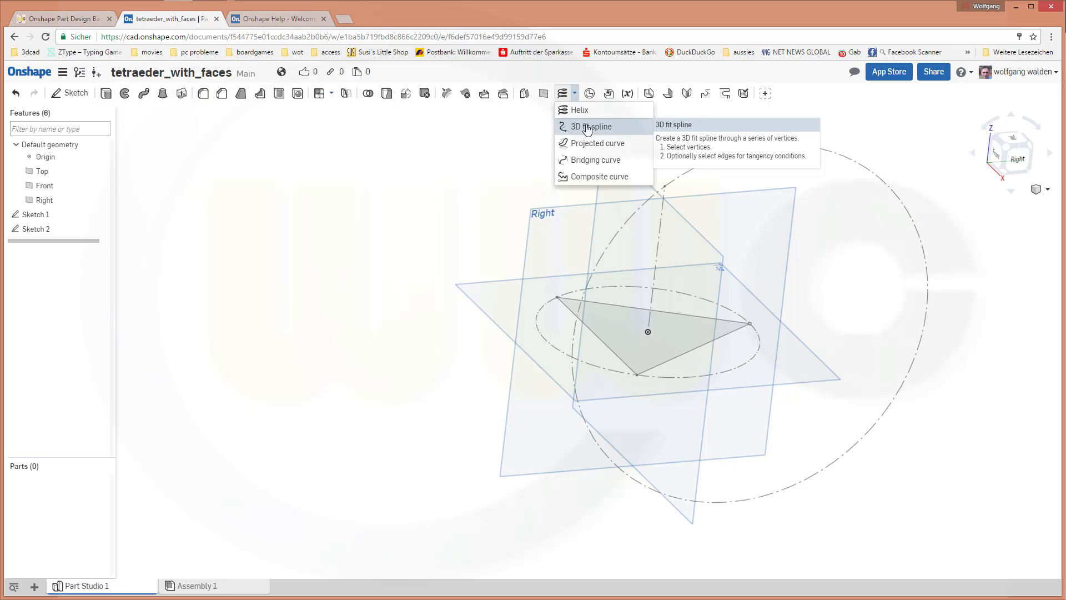
click(590, 126)
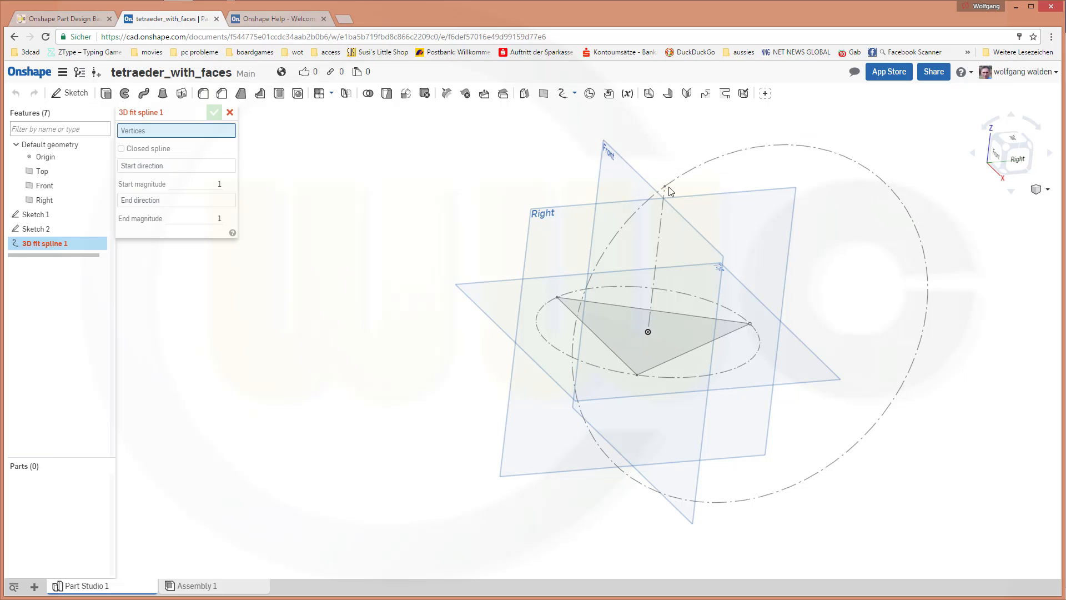
click(664, 186)
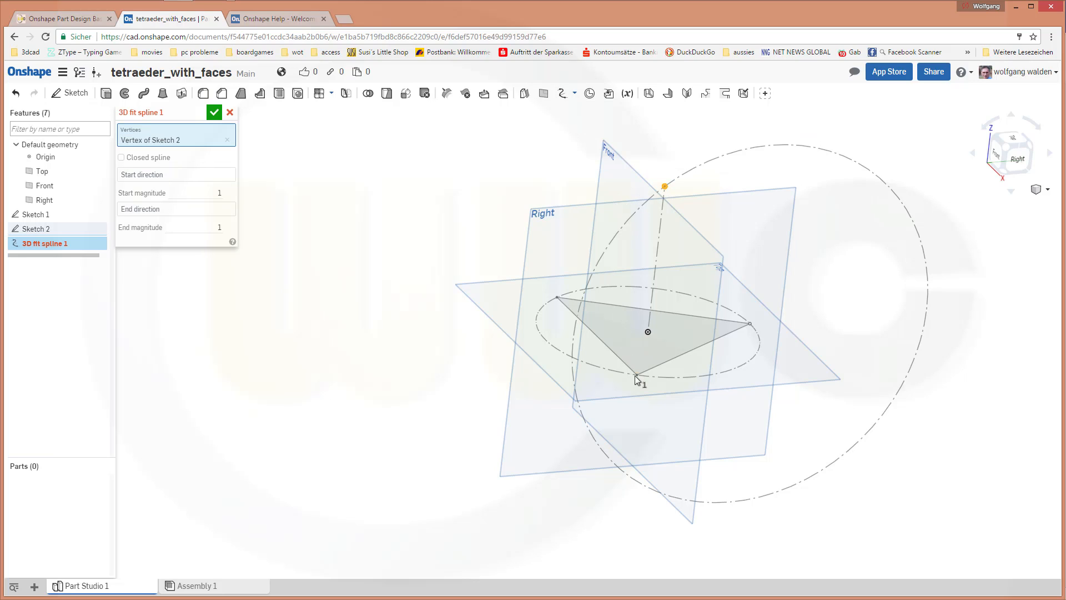
click(636, 374)
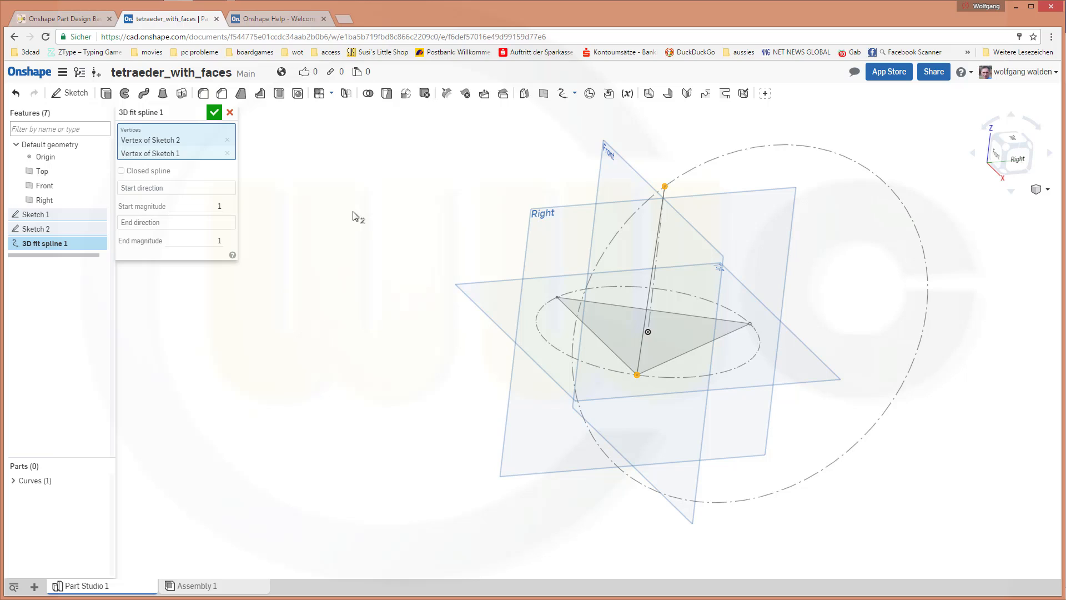
click(214, 112)
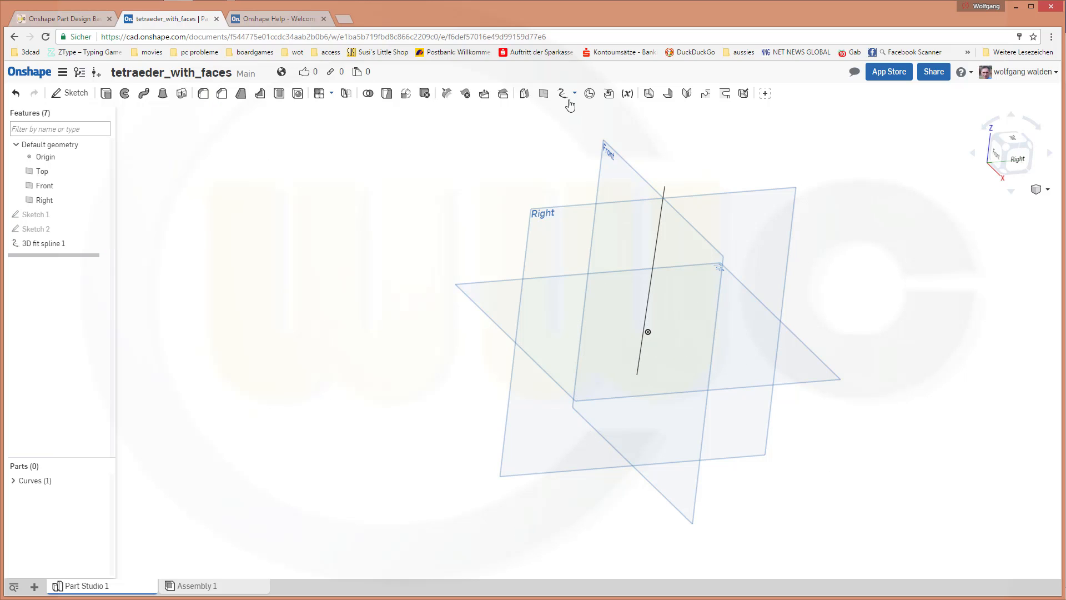
- Create a second 3D fit spline from the apex to the left base corner
click(567, 94)
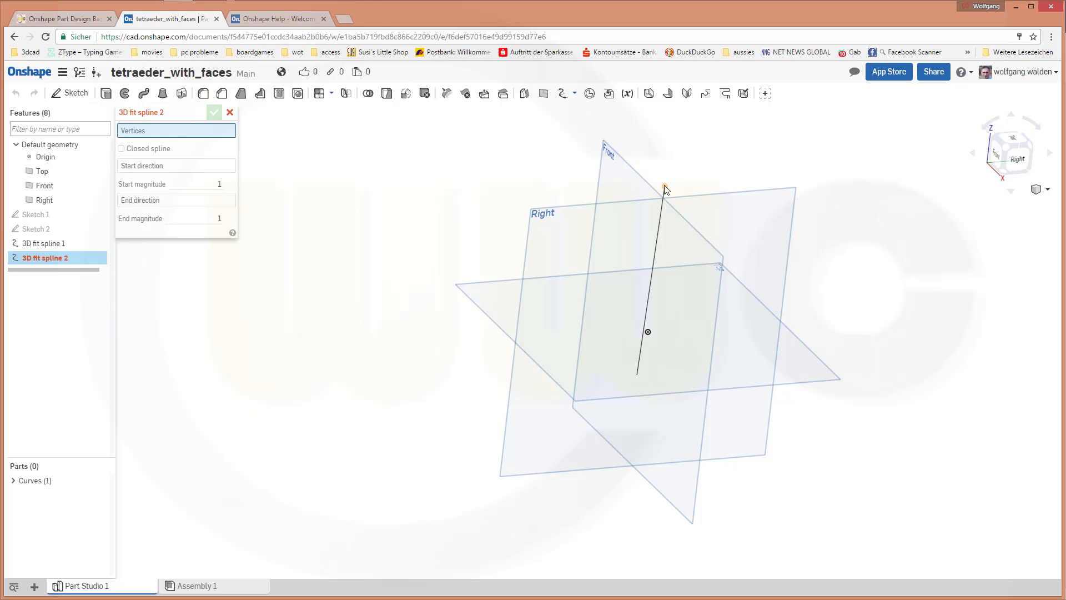
click(664, 187)
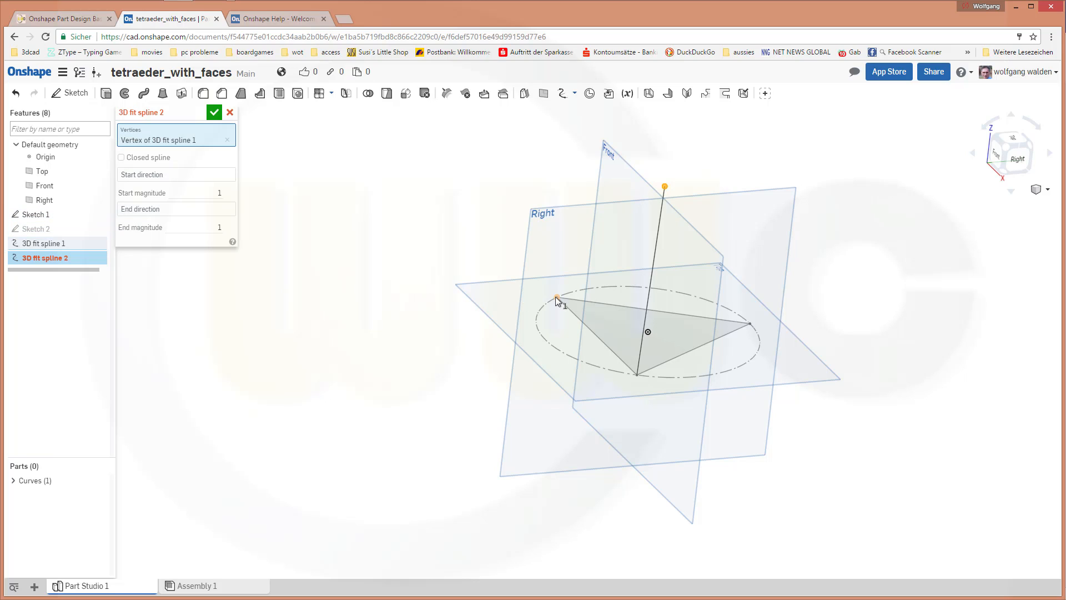
click(557, 298)
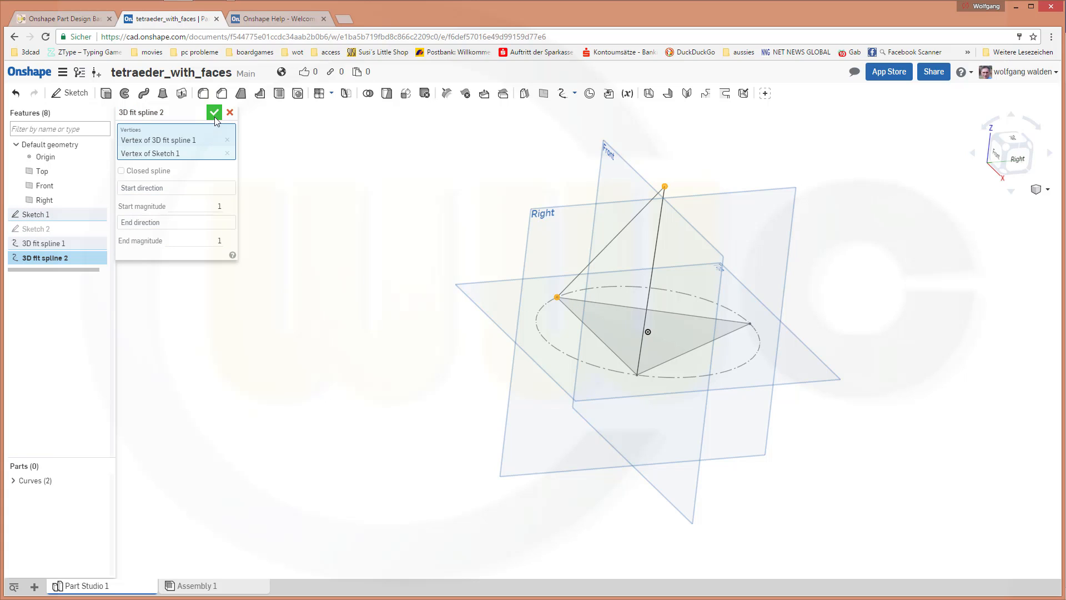
click(213, 111)
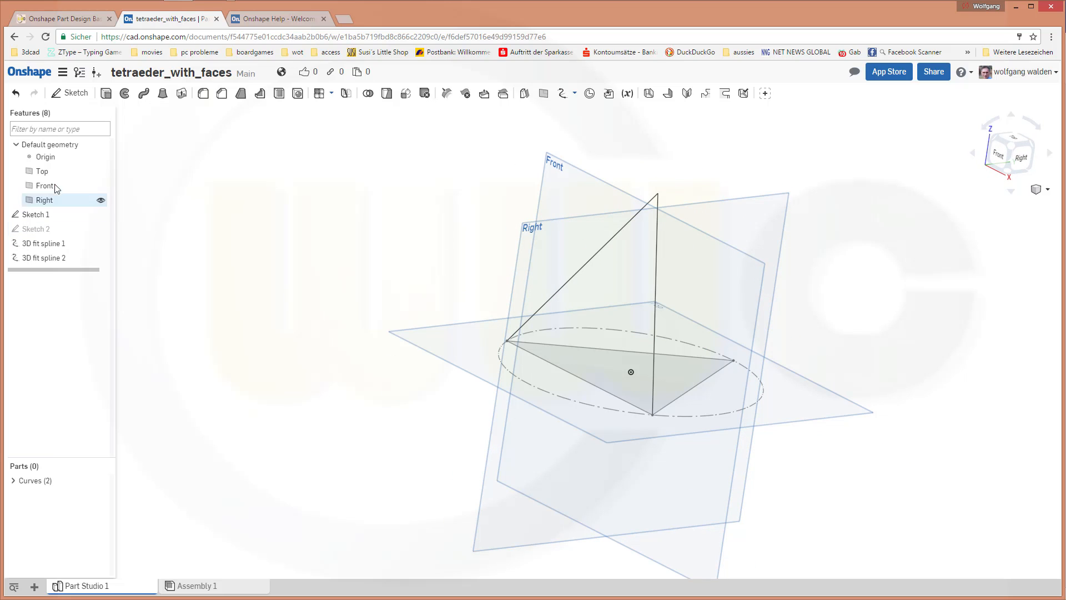
- Hide all default planes and start a new Plane feature
right_click(44, 185)
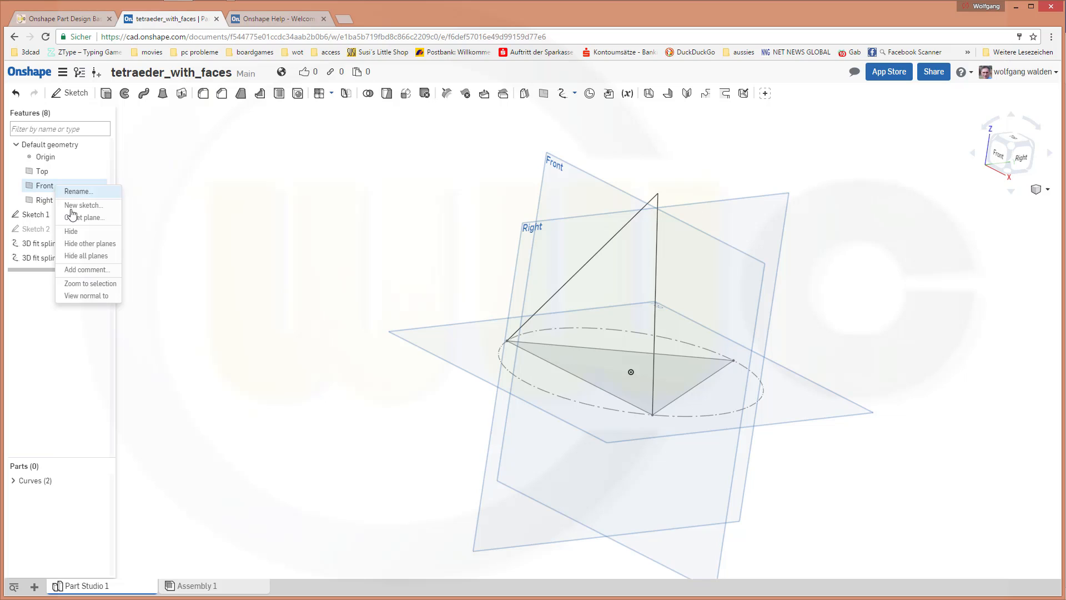
mouse_move(89, 255)
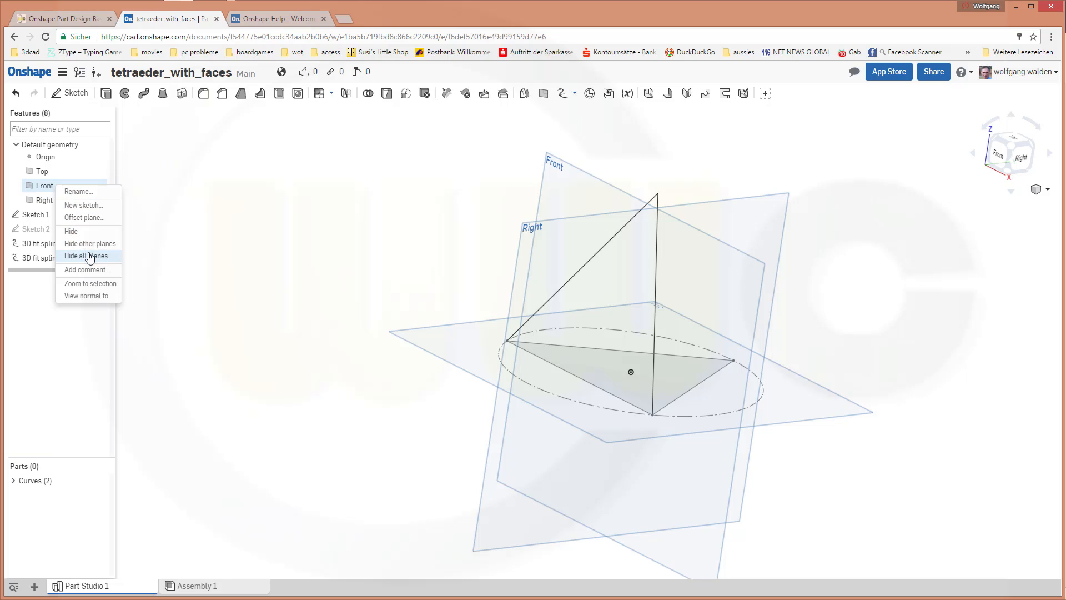
click(87, 256)
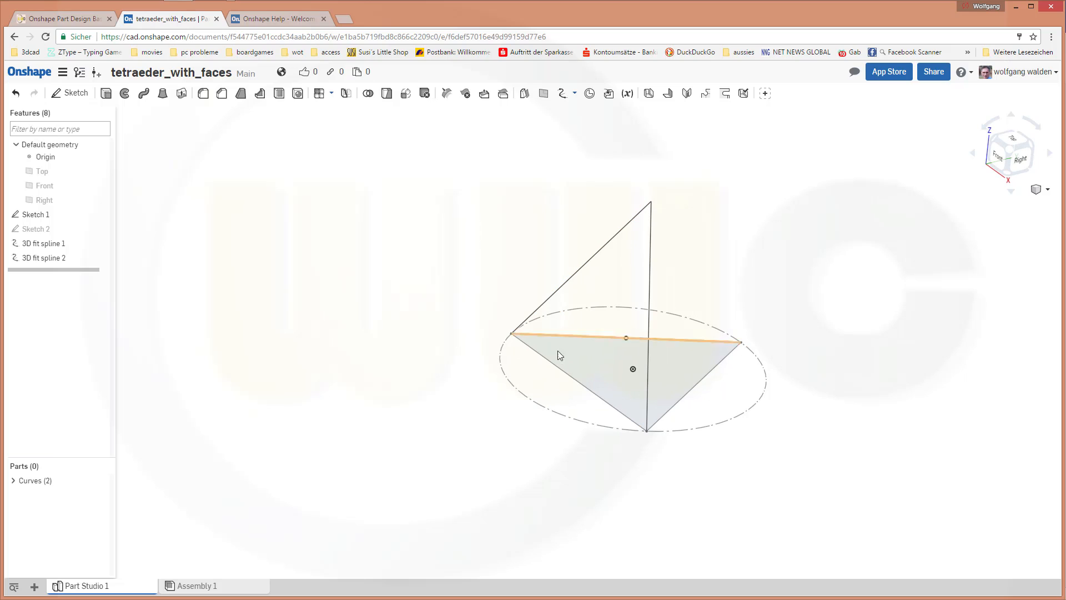
click(352, 149)
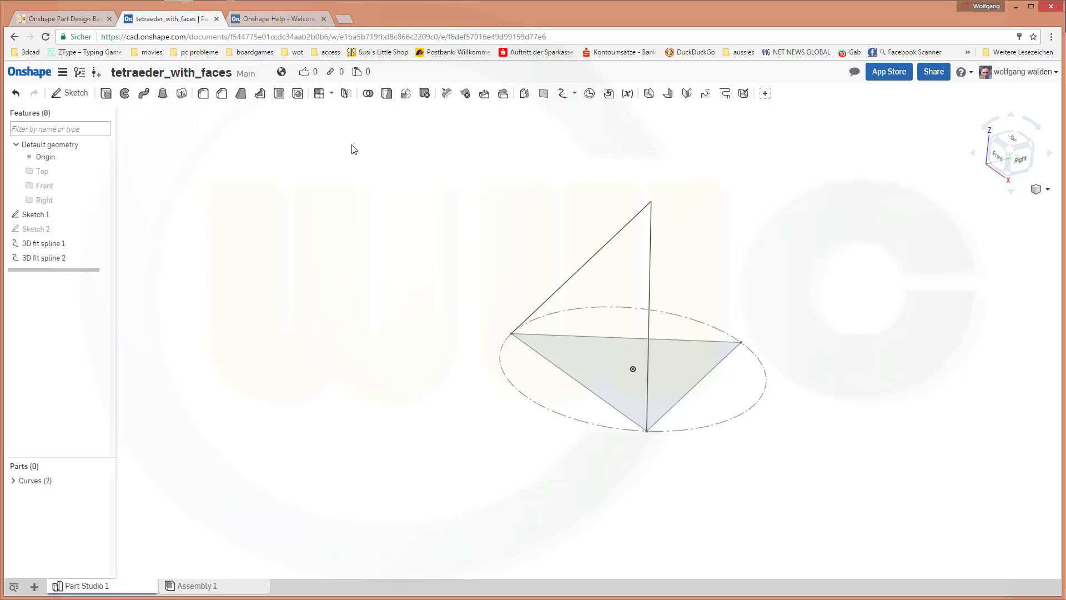
click(543, 93)
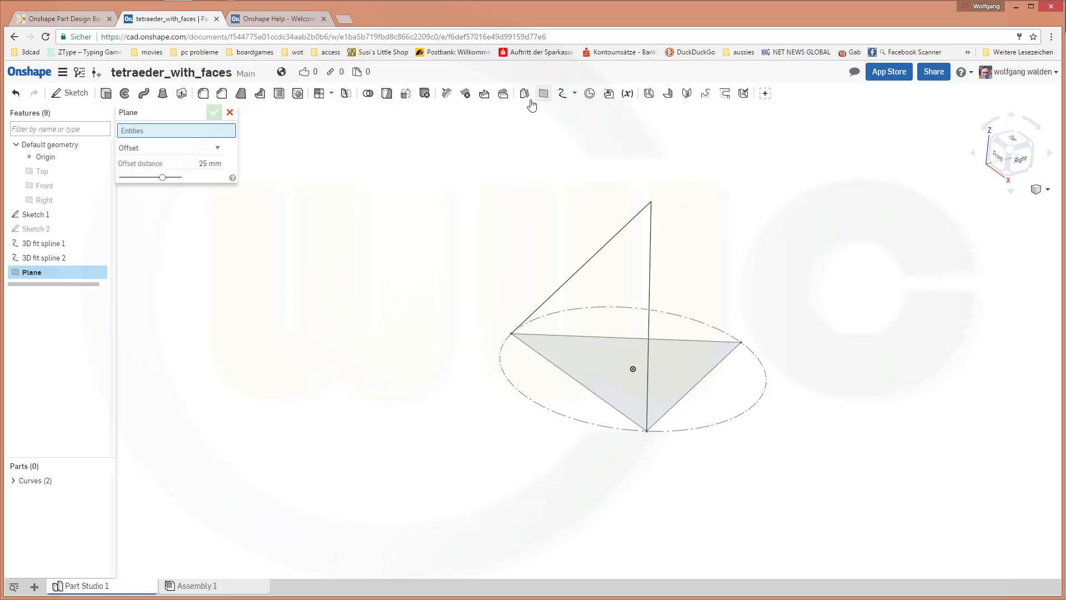
- Create a Three Point plane from base triangle geometry and the apex point
click(216, 148)
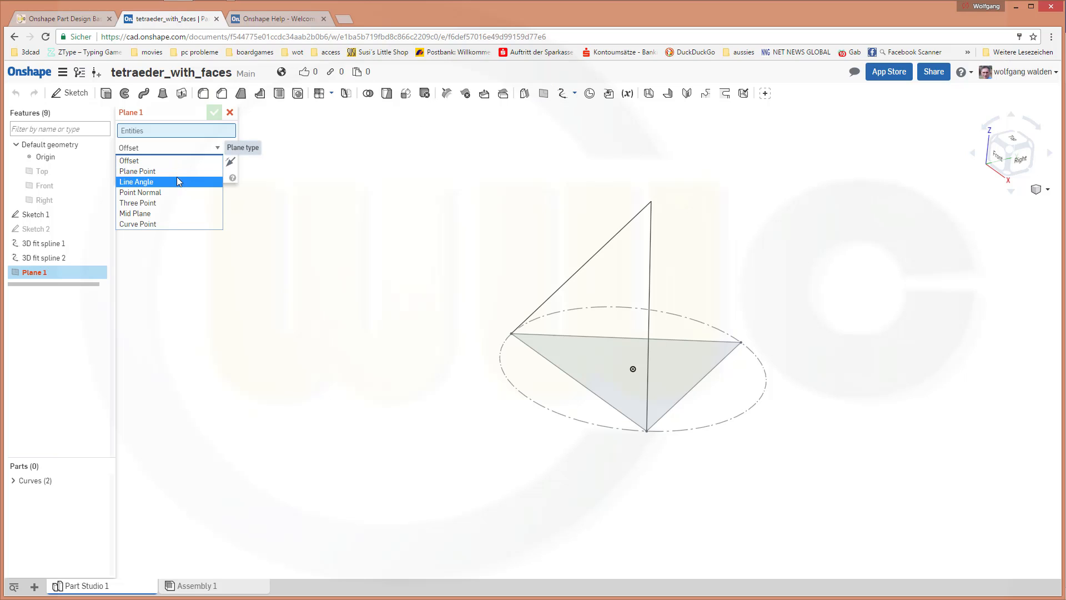
click(138, 202)
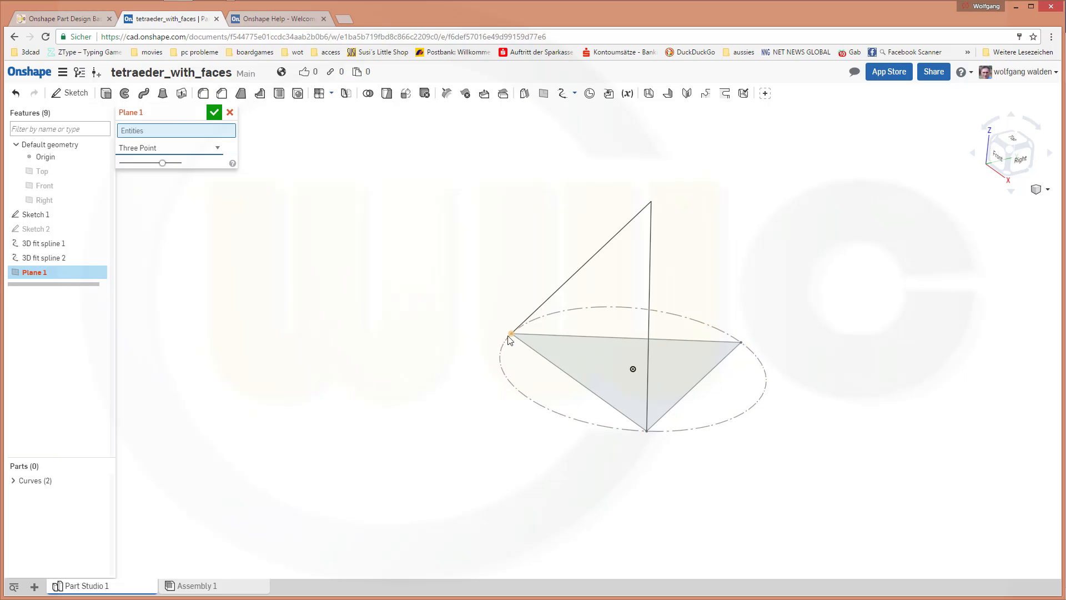
click(578, 384)
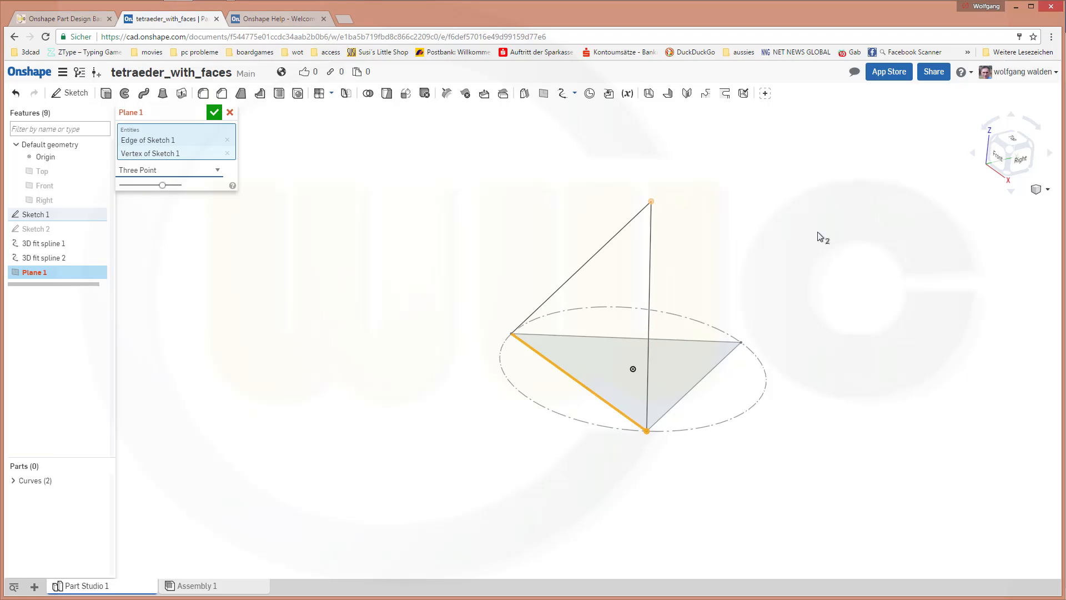
mouse_move(653, 199)
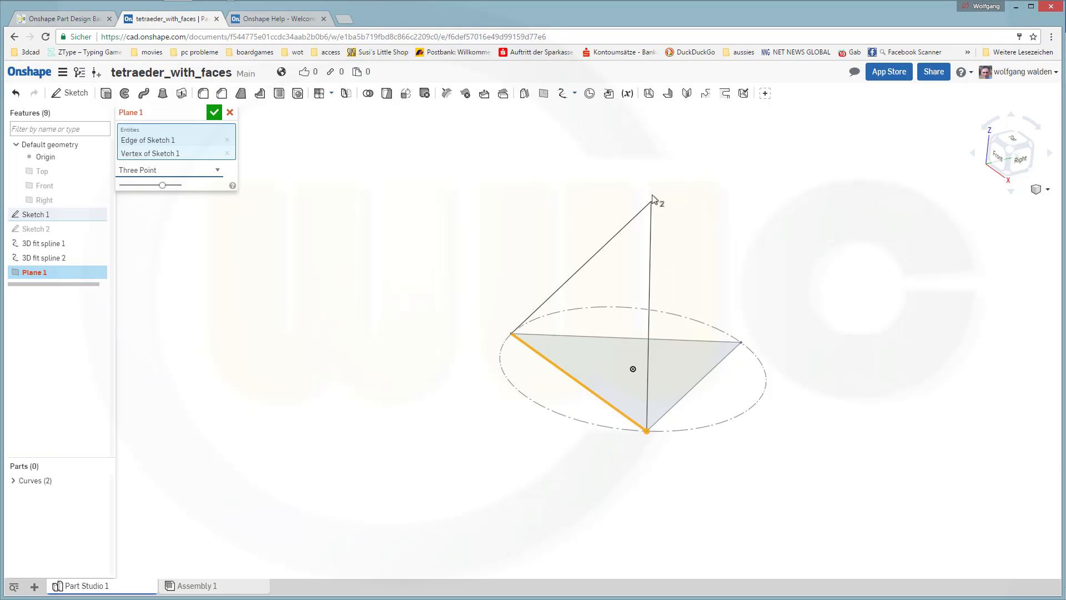
mouse_move(651, 204)
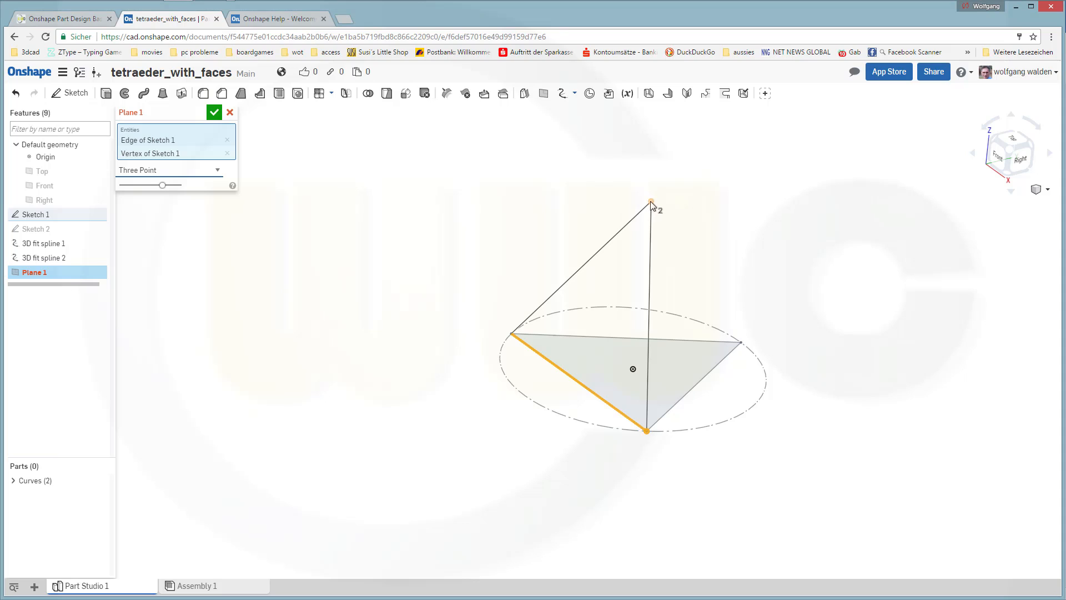
click(650, 202)
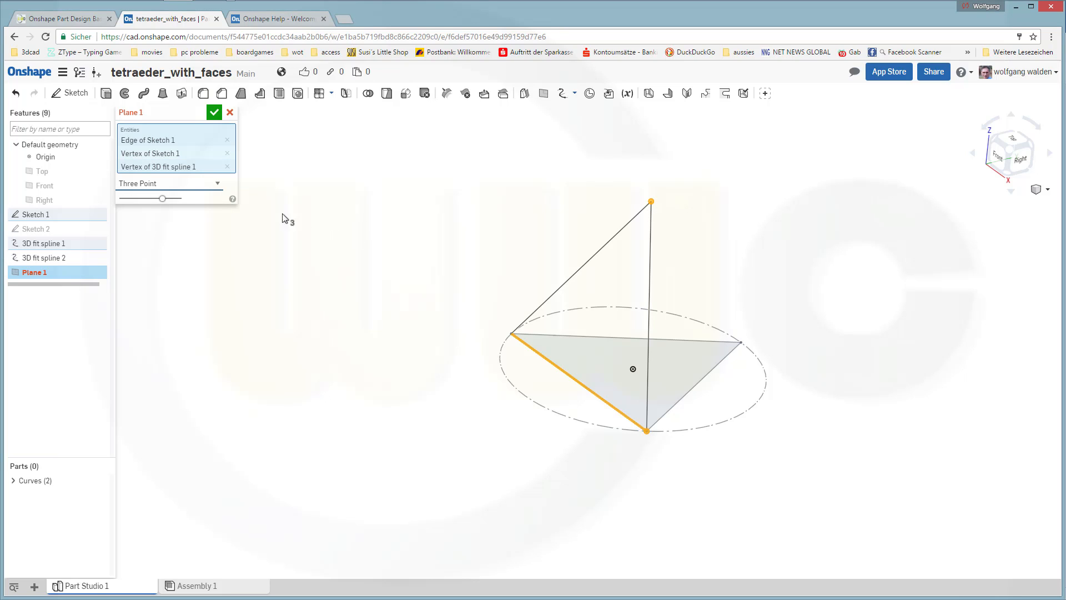
click(213, 111)
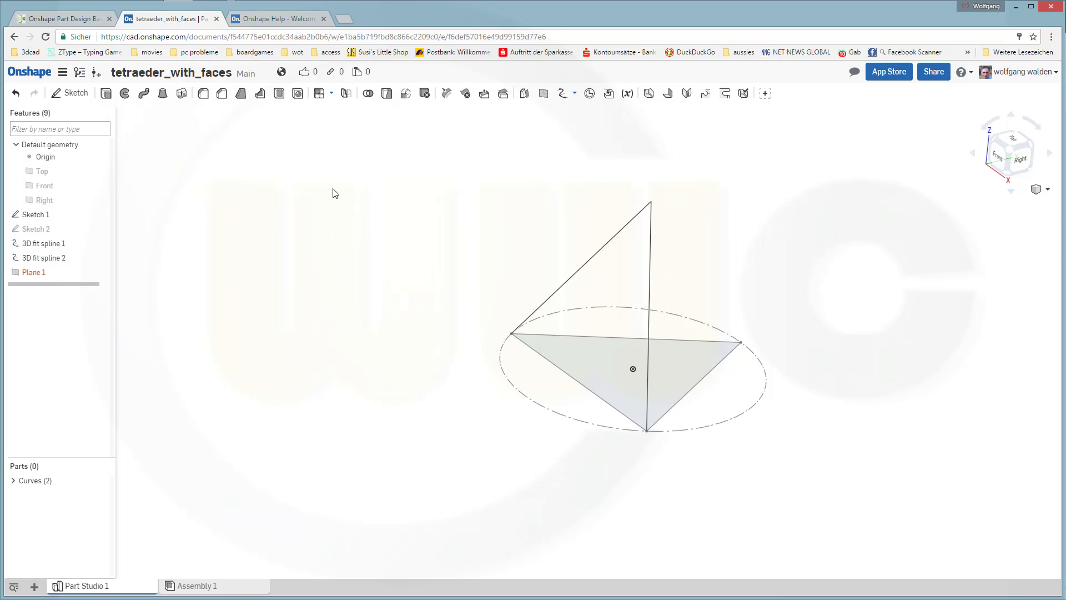
mouse_move(32, 272)
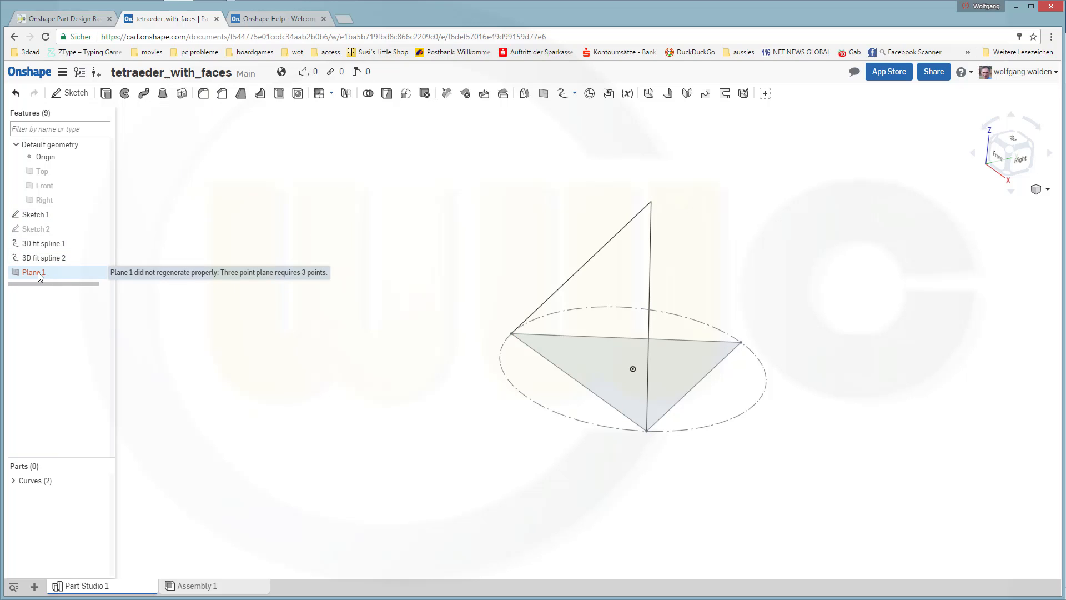
- Fix Plane 1's references to two base corners and the apex, and confirm it
double_click(34, 272)
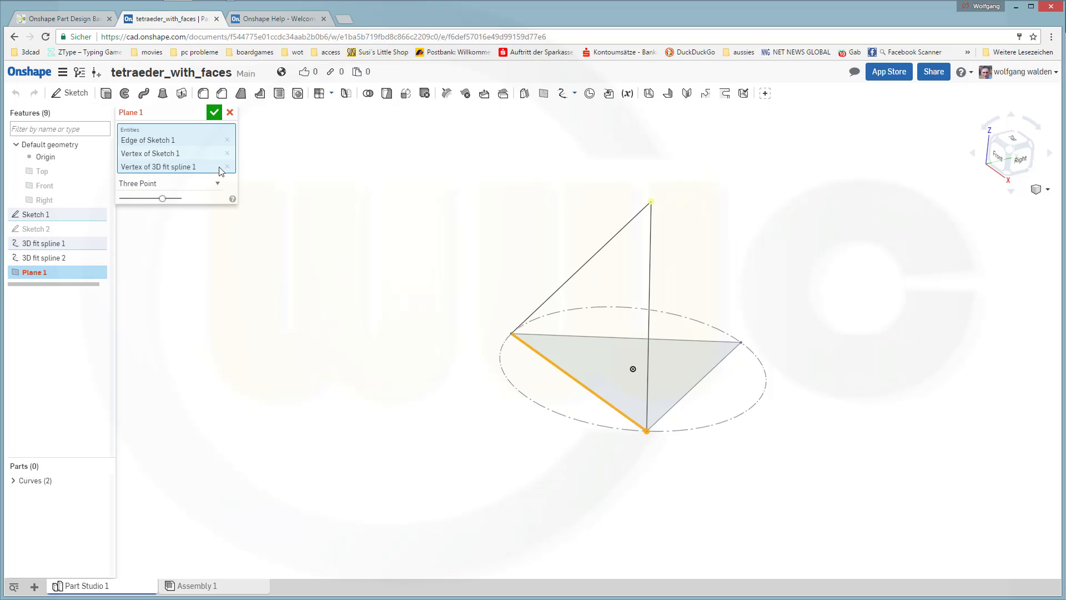
click(227, 167)
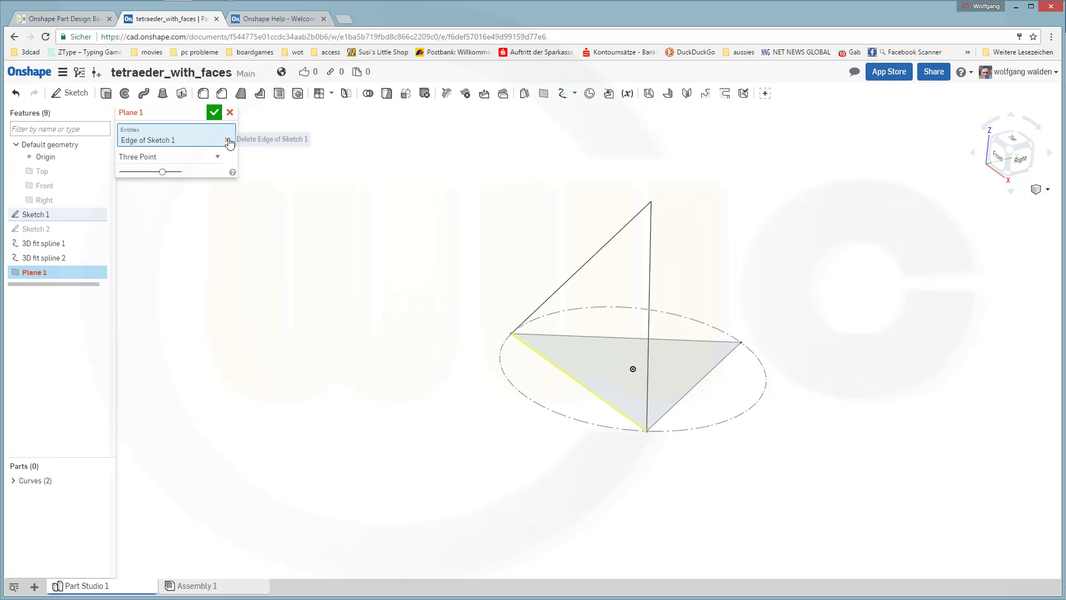
click(230, 143)
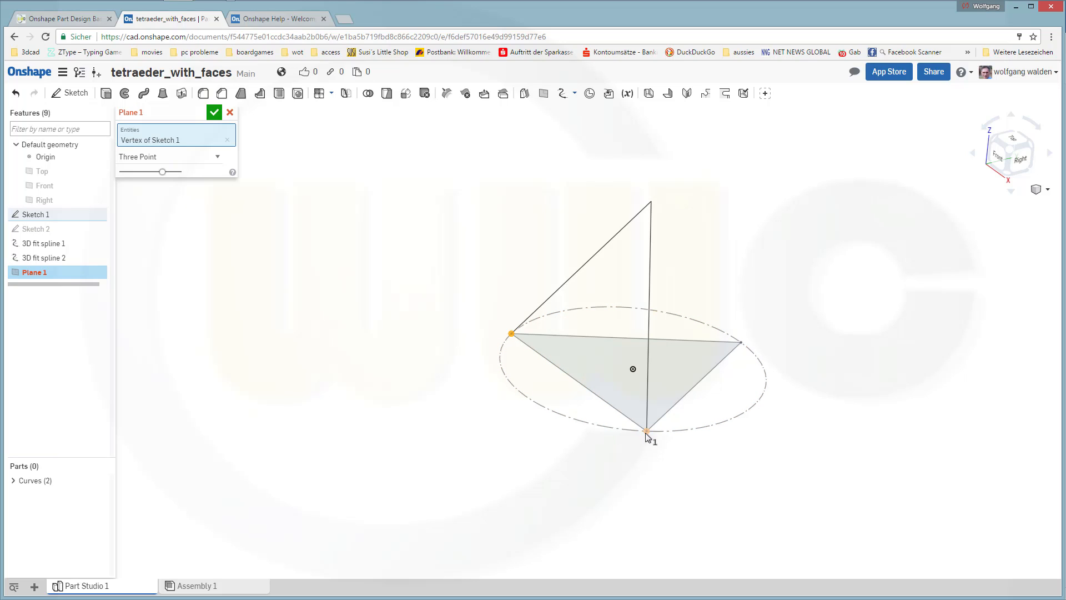
mouse_move(647, 437)
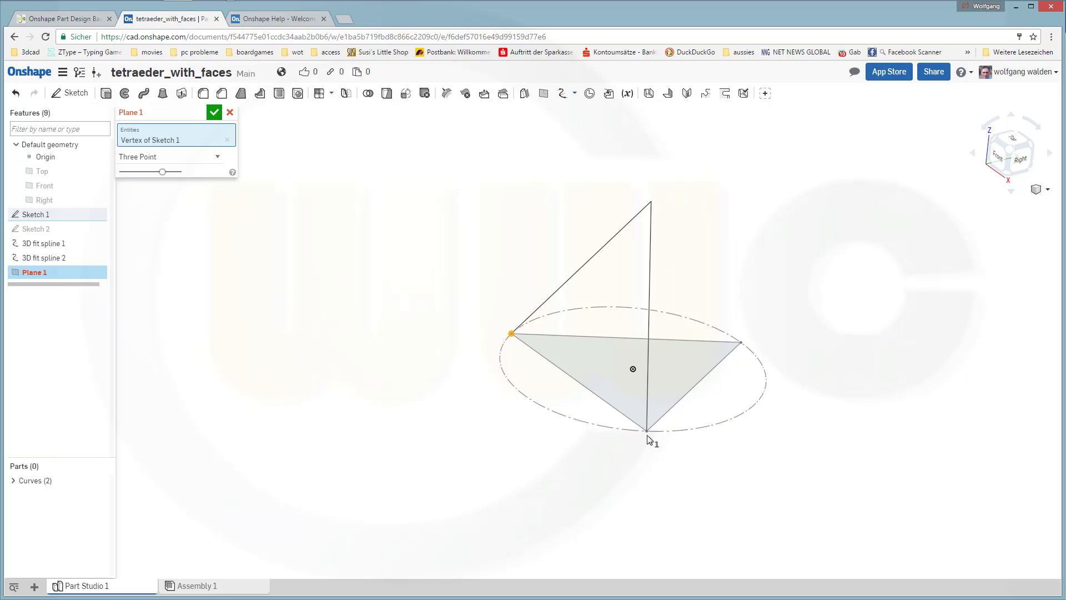
click(647, 430)
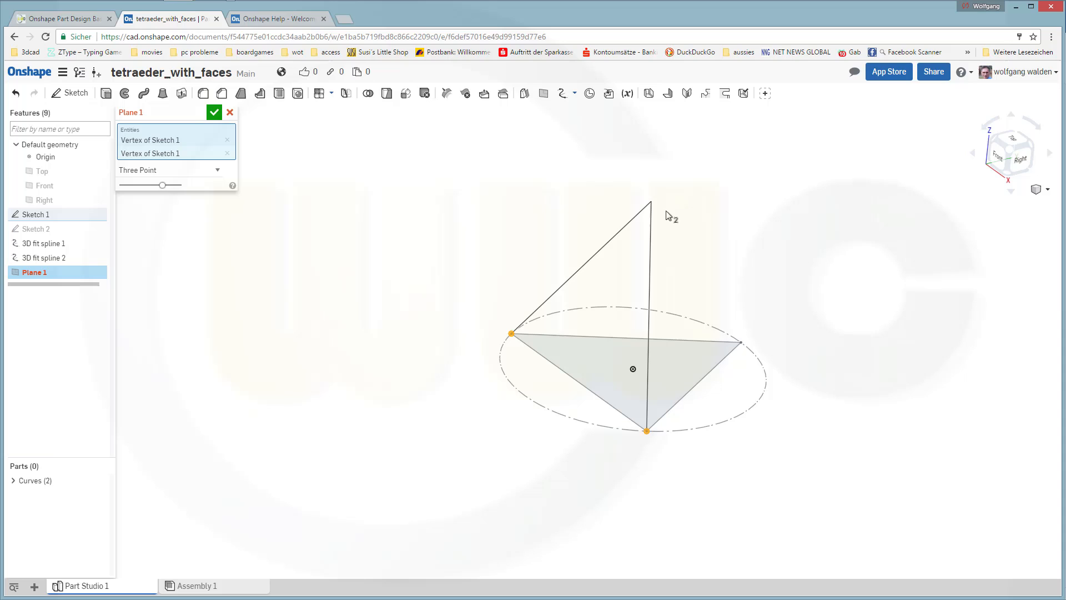
click(650, 201)
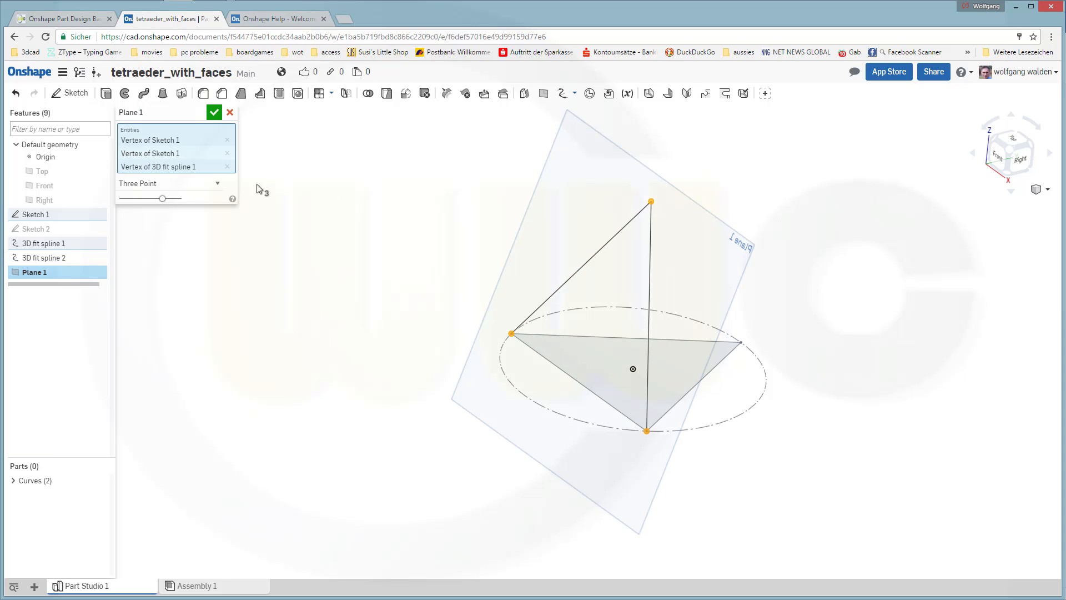
click(213, 112)
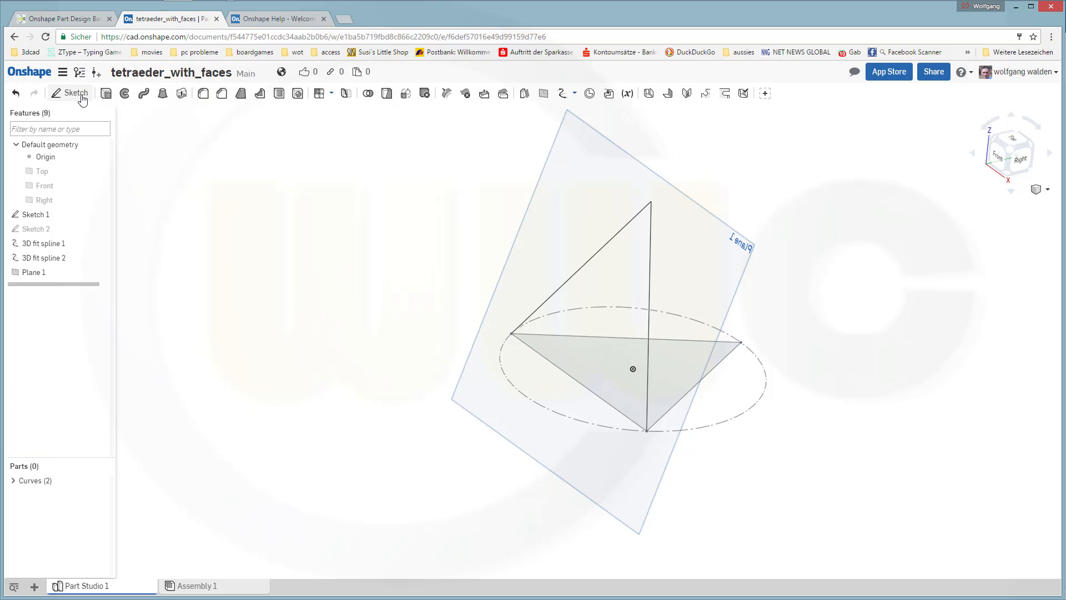
- Create Sketch 3 placed on Plane 1 and confirm it
click(76, 93)
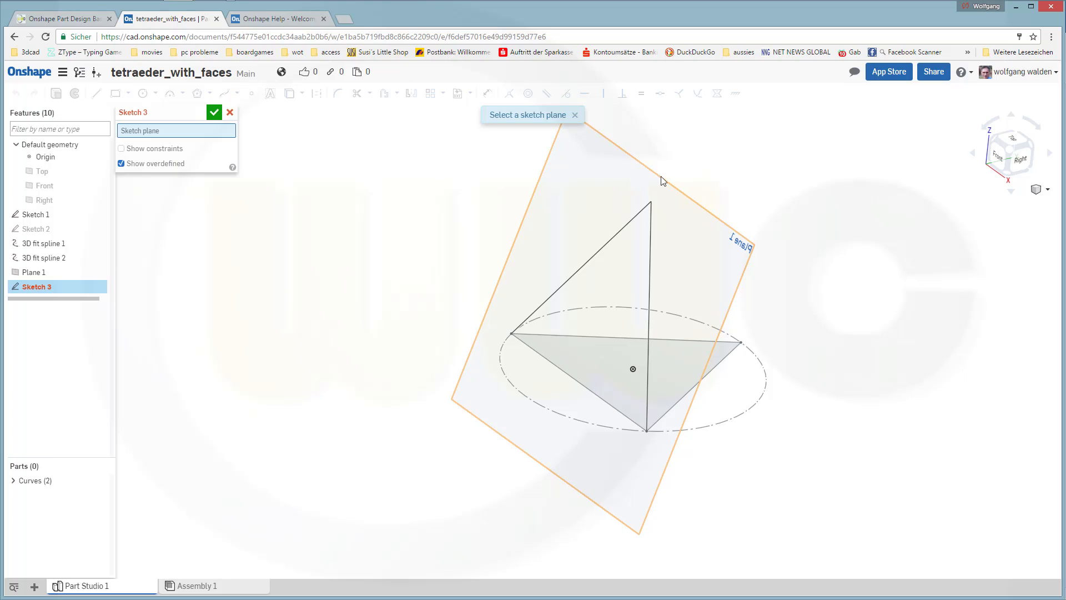
click(33, 271)
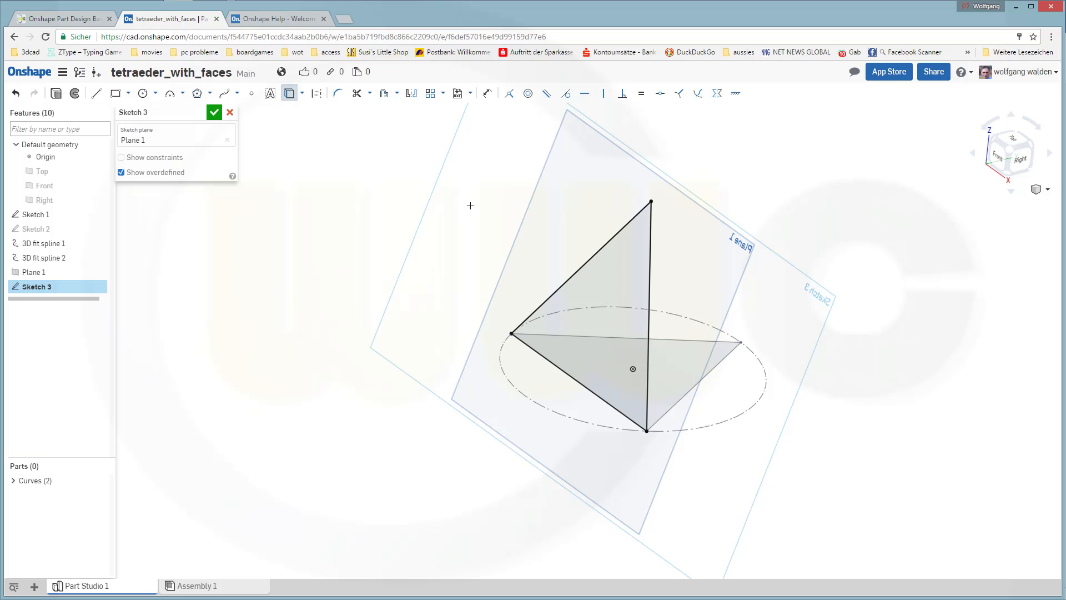
click(213, 113)
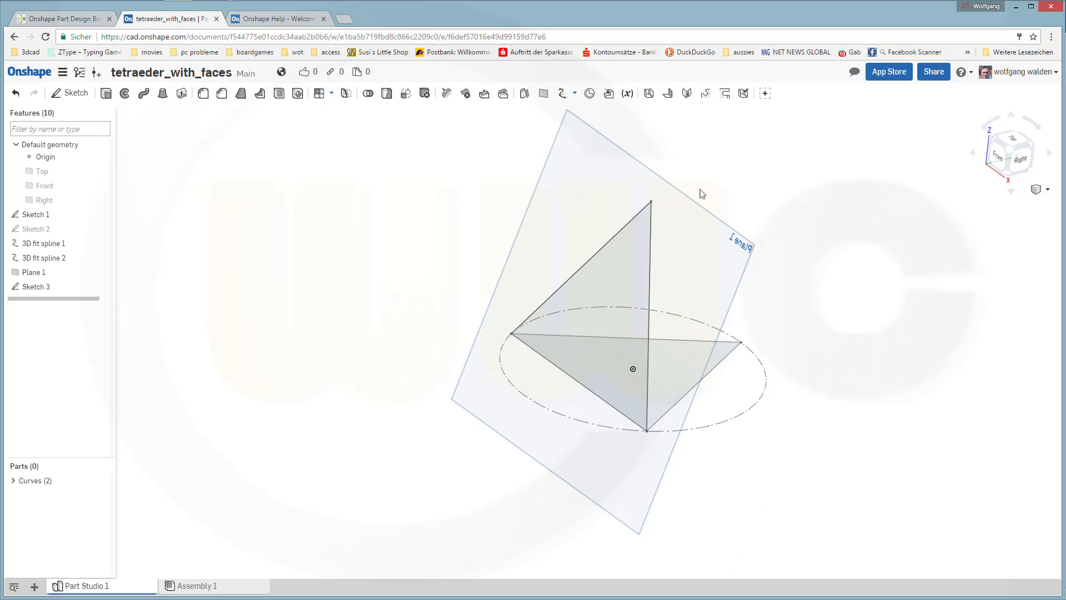
- Cancel a stray offset plane from Plane 1, then hide Plane 1
right_click(32, 272)
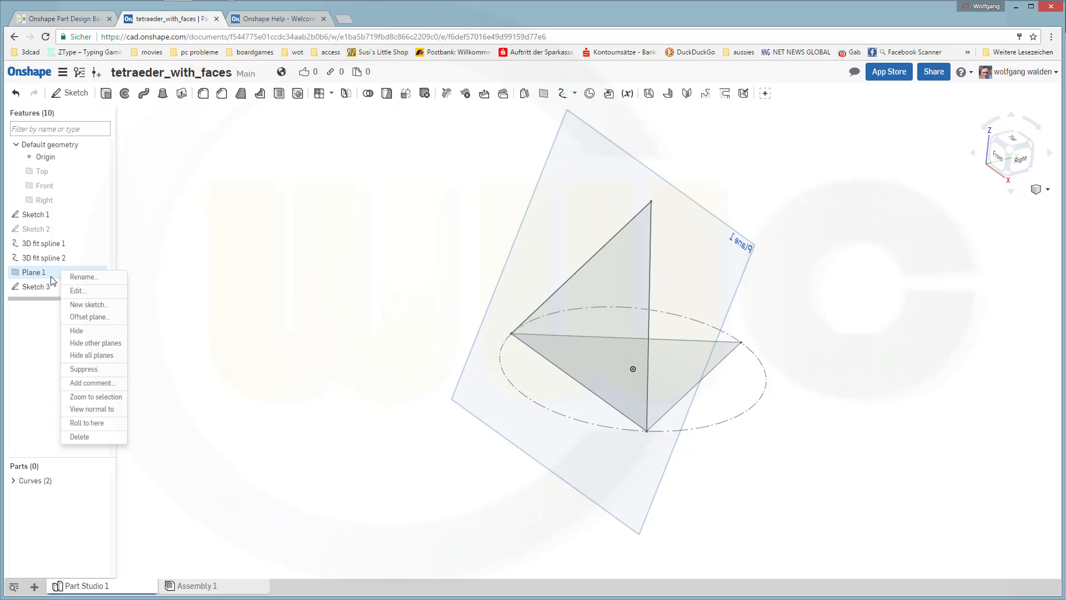
click(94, 317)
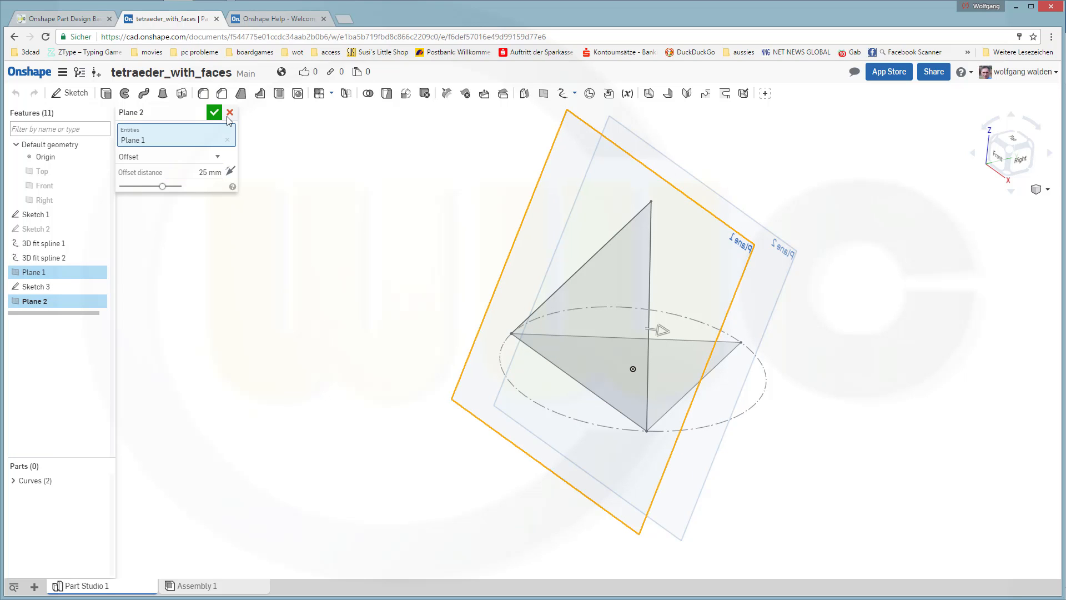
click(229, 112)
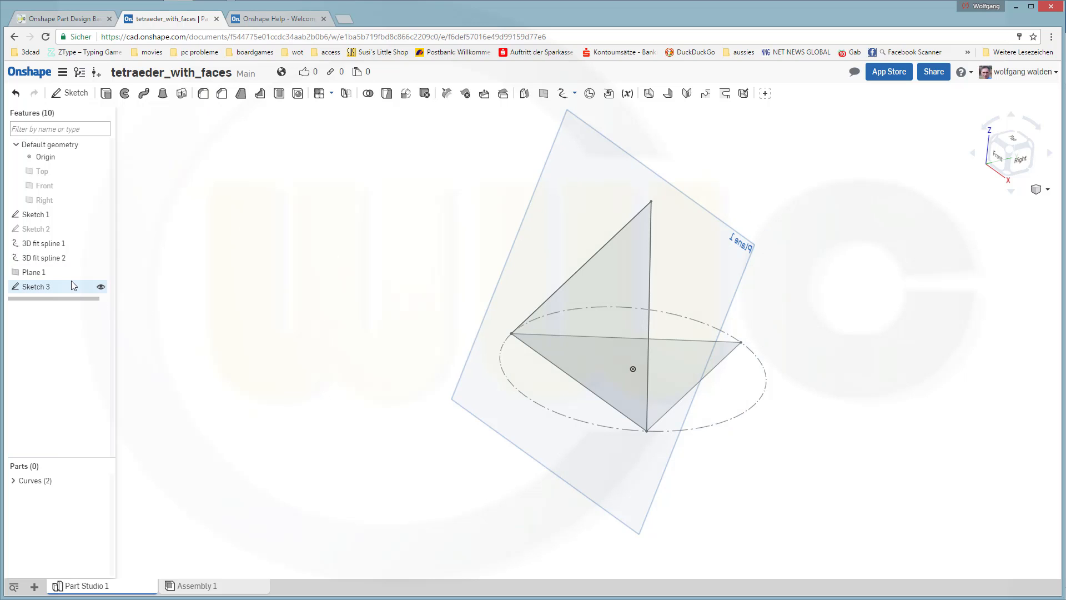
click(100, 287)
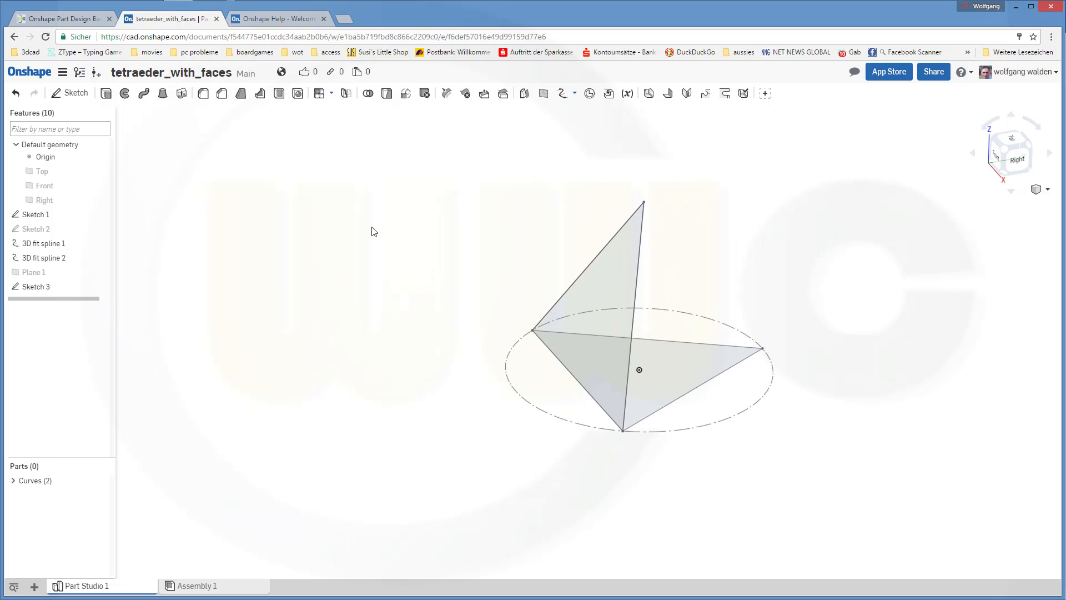
mouse_move(565, 315)
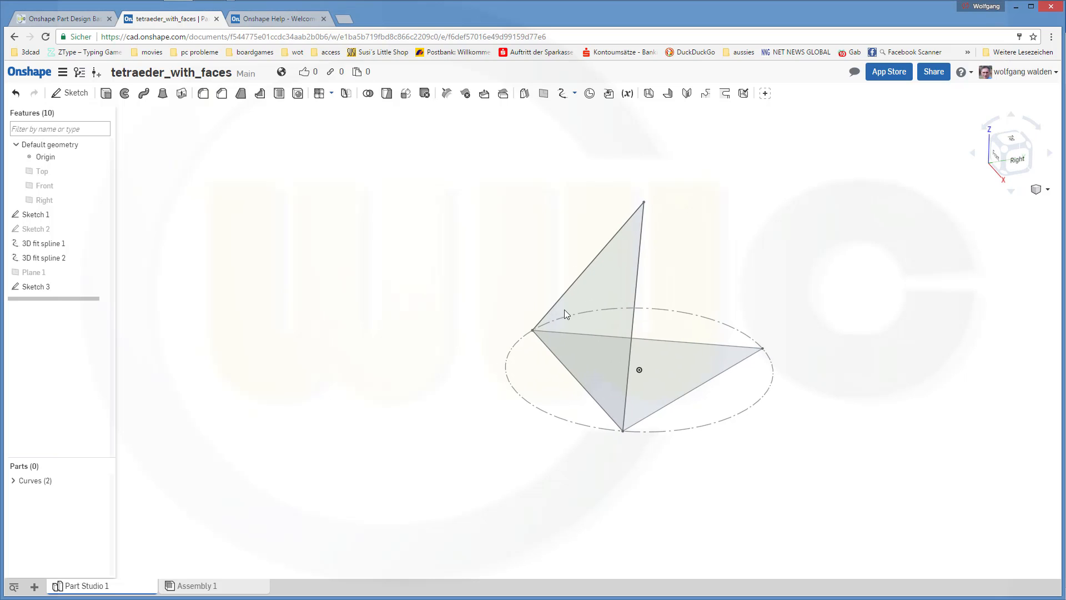
mouse_move(491, 199)
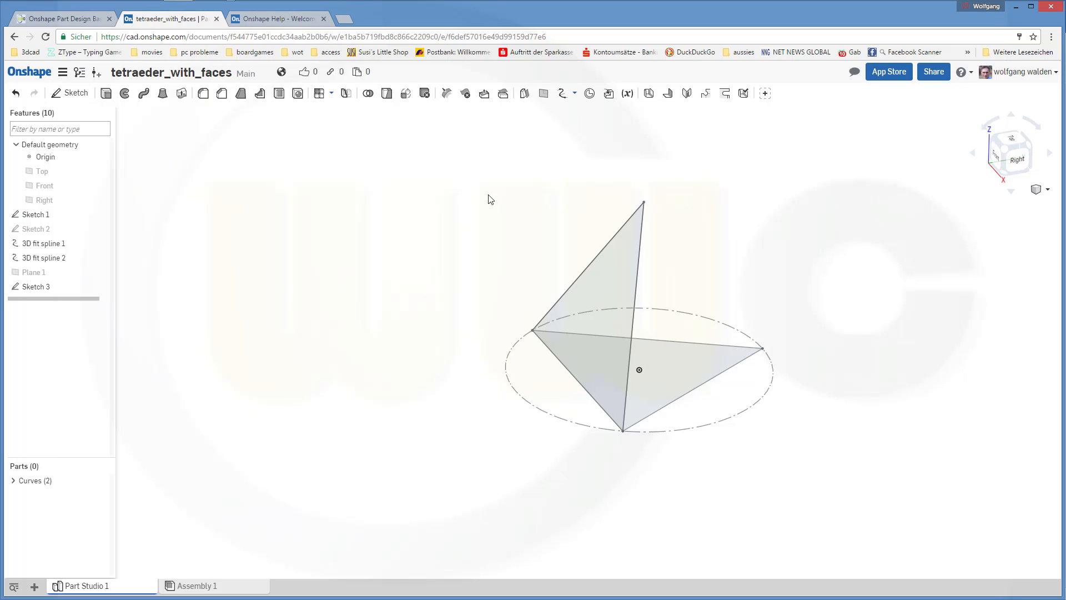
mouse_move(497, 151)
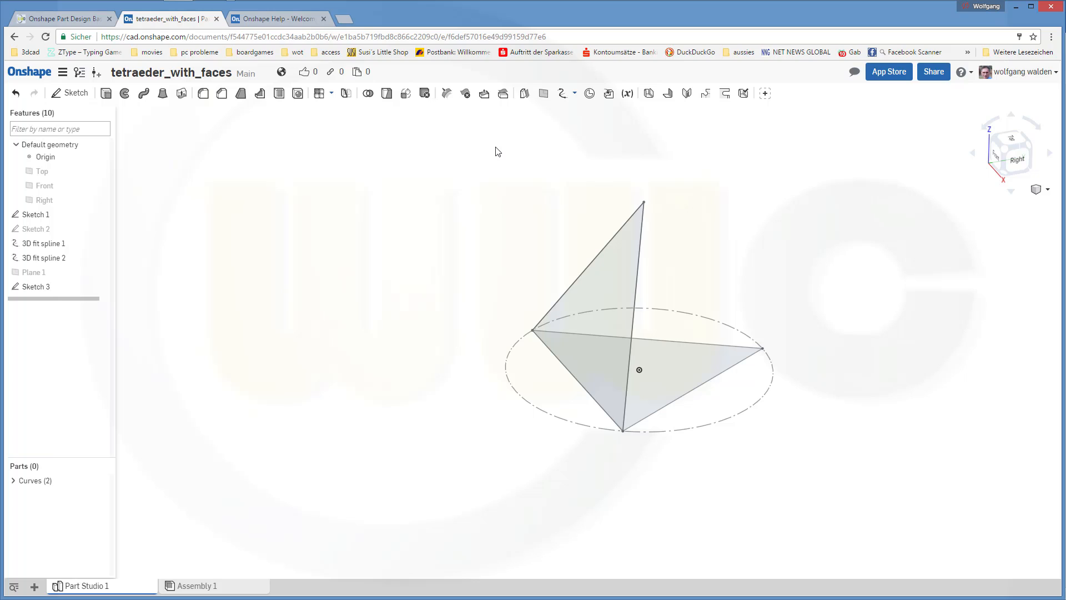
mouse_move(525, 93)
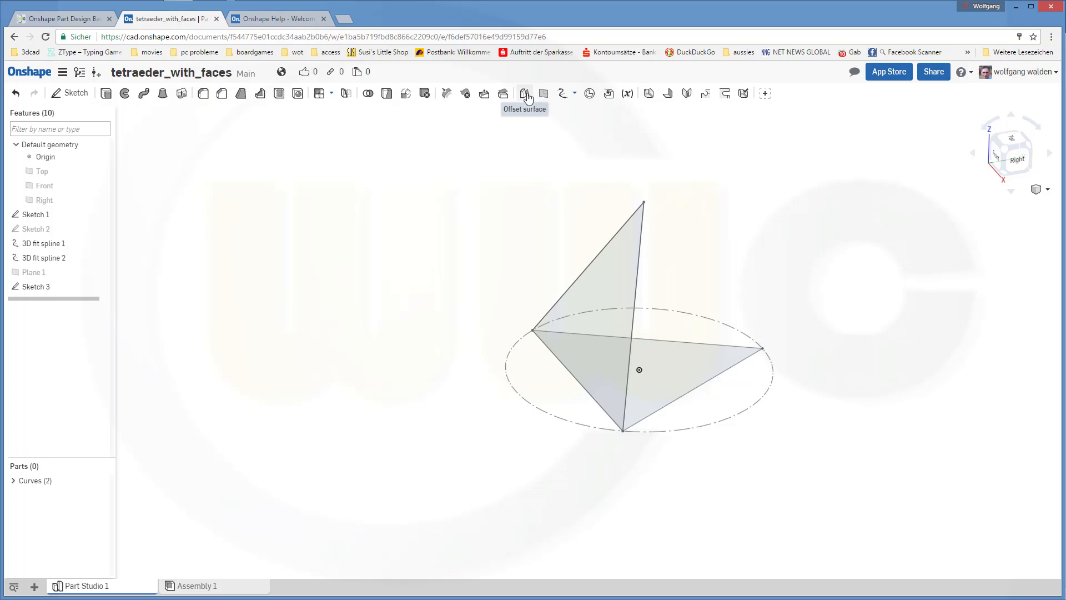
- Create a zero-offset surface on the slanted Sketch 3 triangle
click(525, 94)
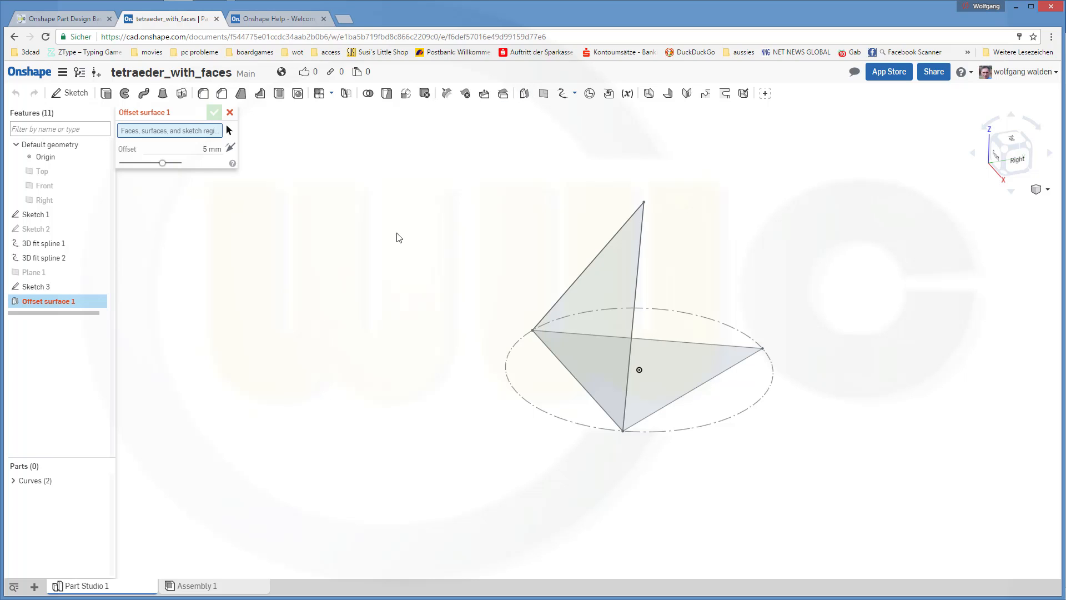
click(585, 306)
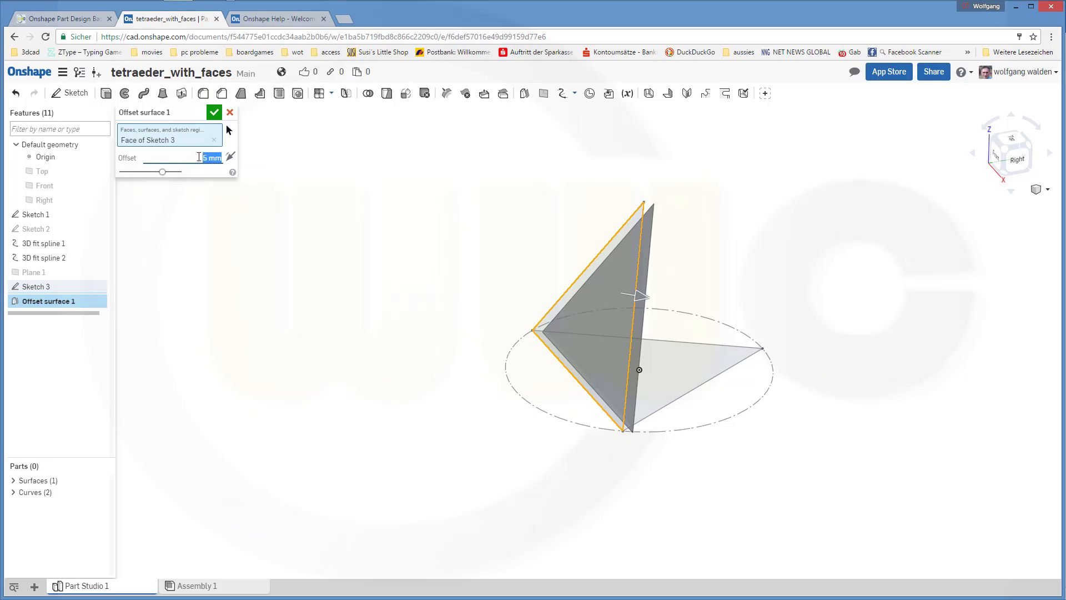
text(0)
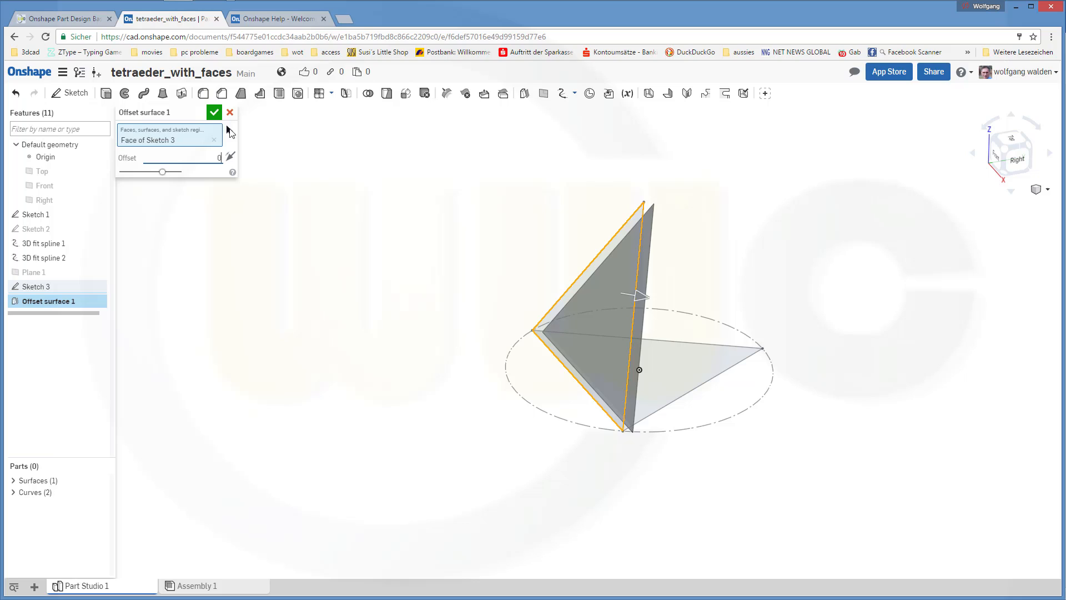
click(214, 112)
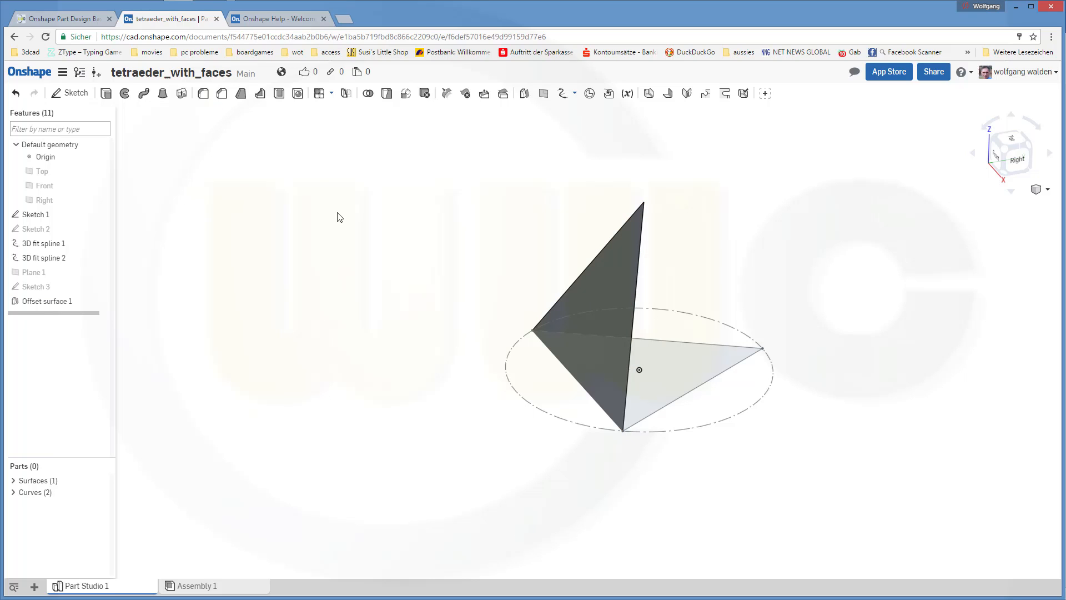
mouse_move(523, 93)
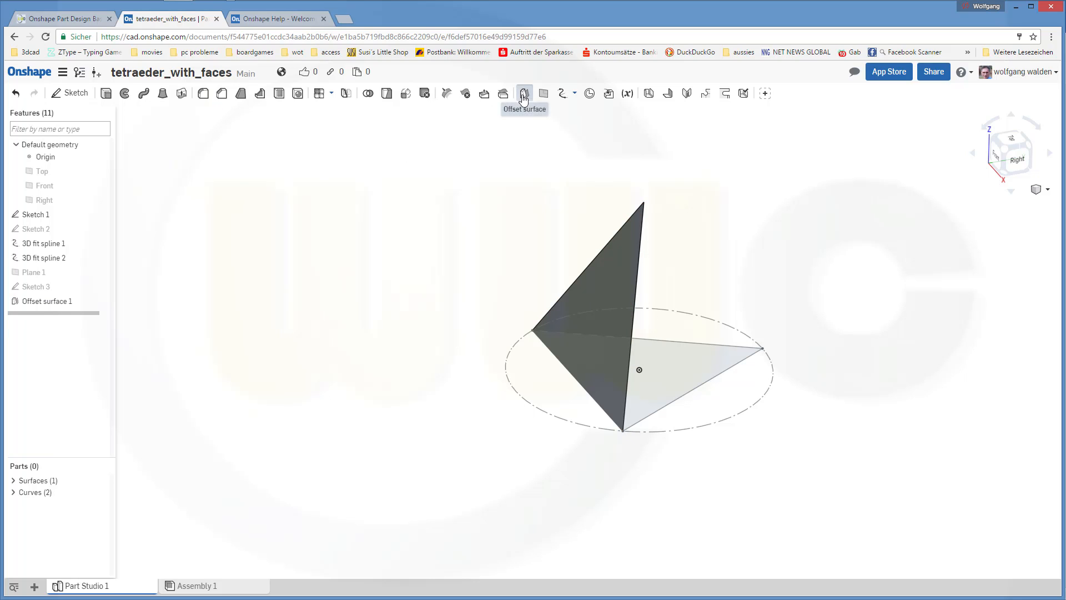
- Create a second zero-offset surface on the Sketch 1 base triangle
click(523, 93)
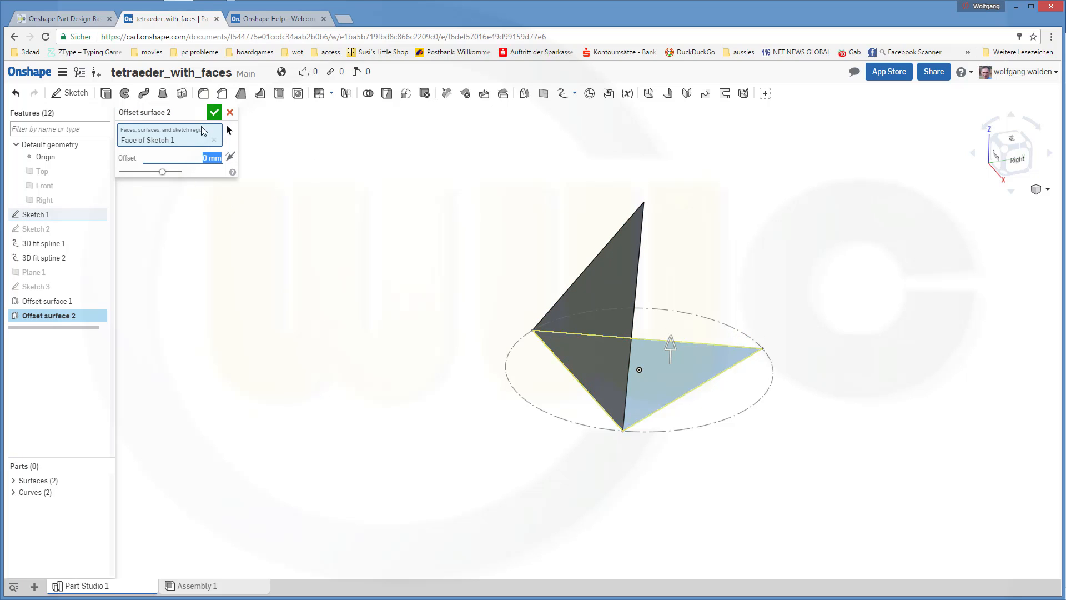
click(214, 113)
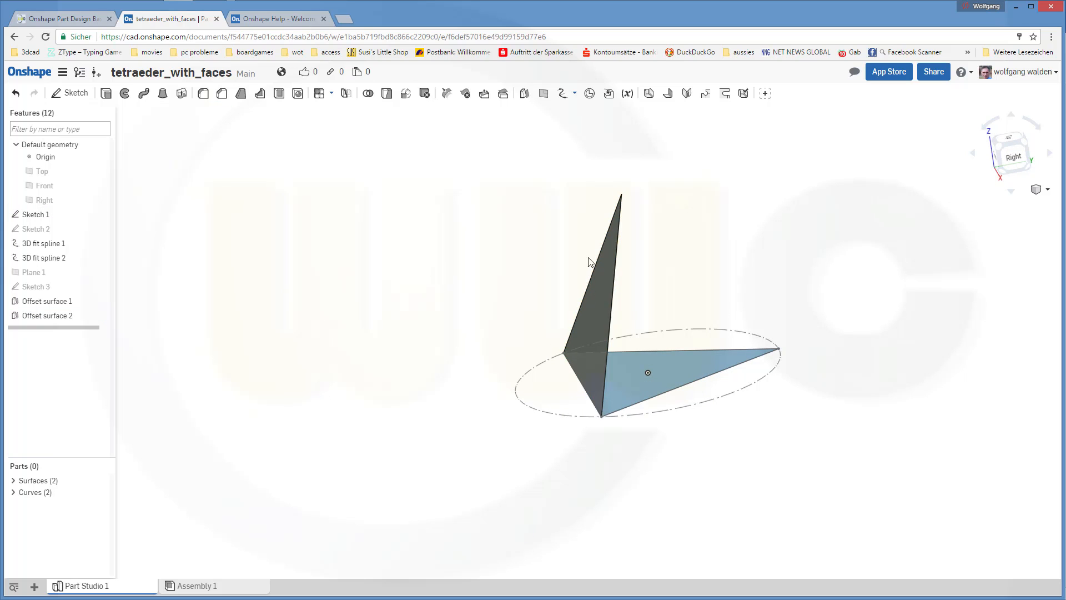
mouse_move(358, 109)
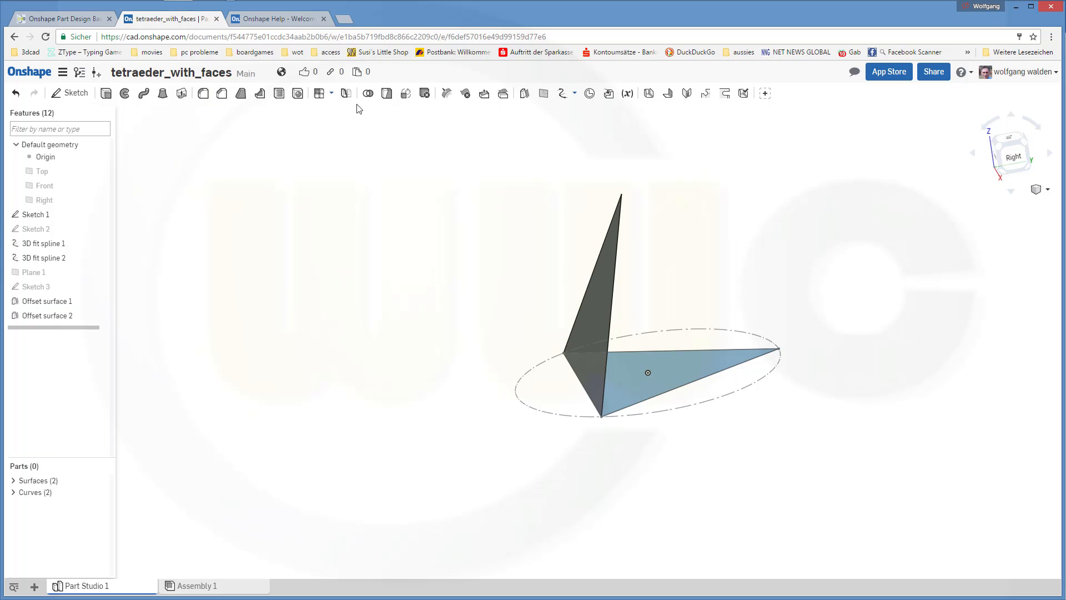
- Circular-pattern the slanted surface 3 times over 360° about the Sketch 2 vertical axis
click(333, 93)
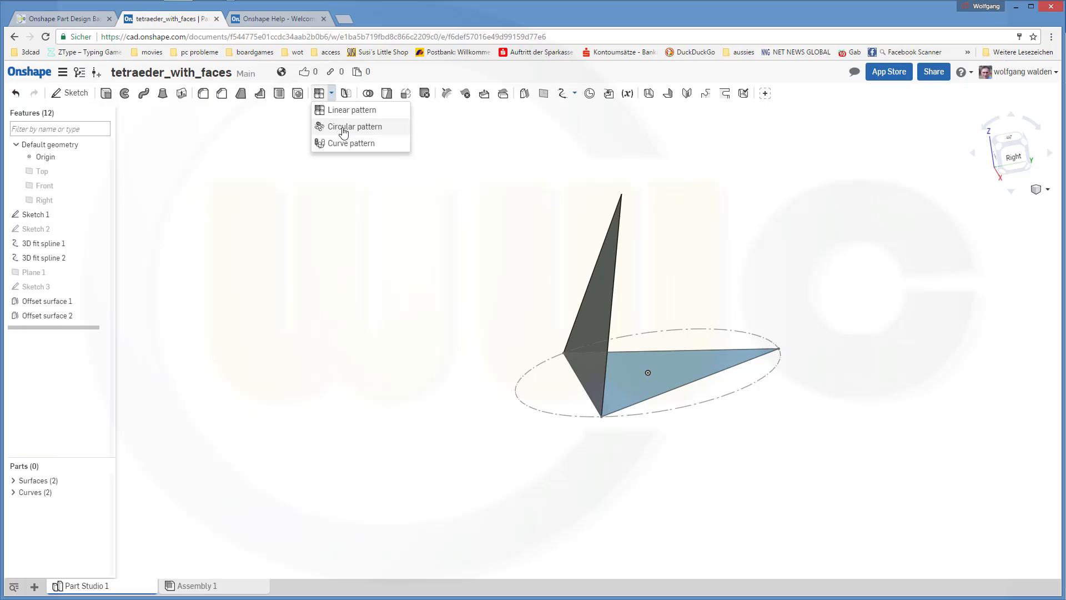
click(354, 127)
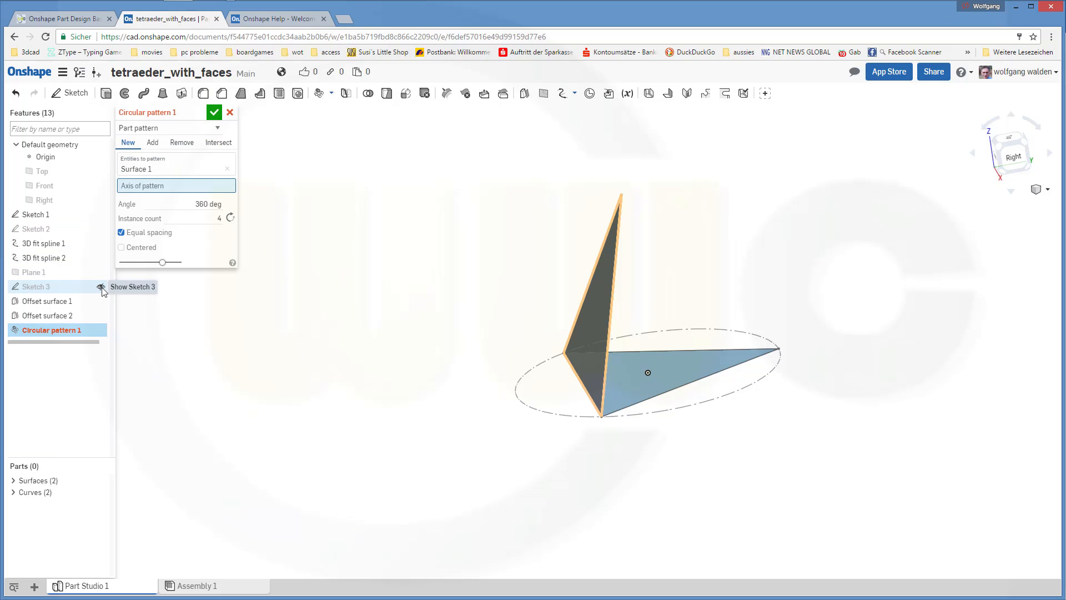
click(99, 287)
text(3)
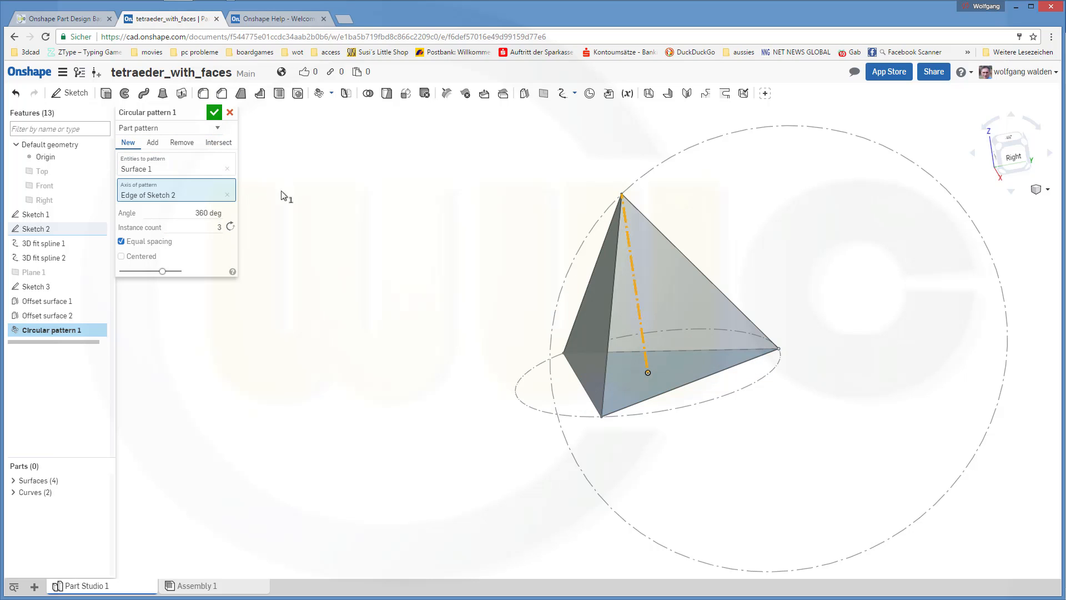
click(213, 112)
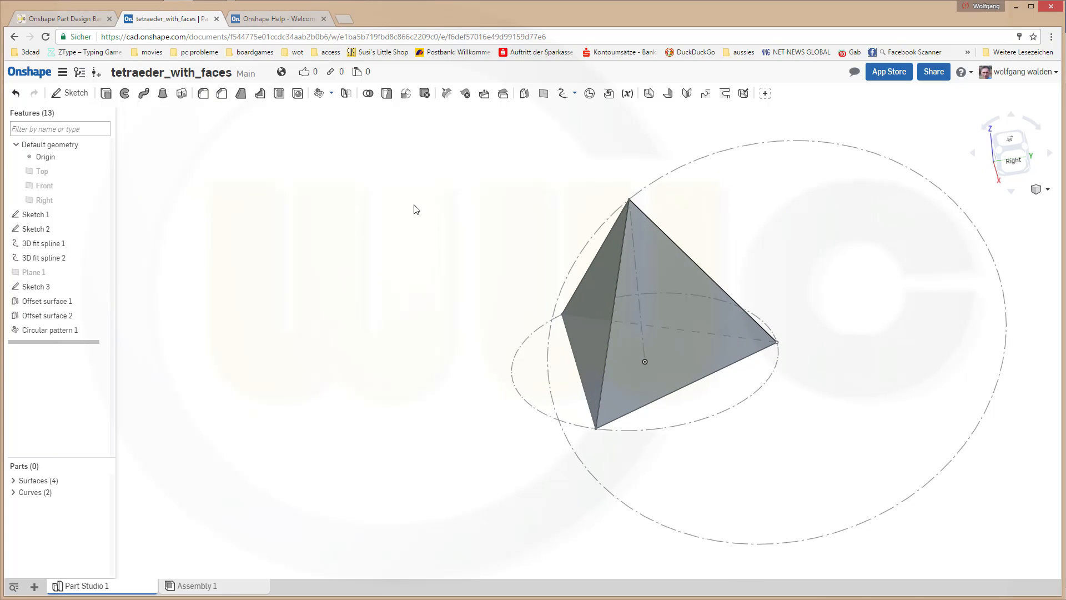
mouse_move(531, 188)
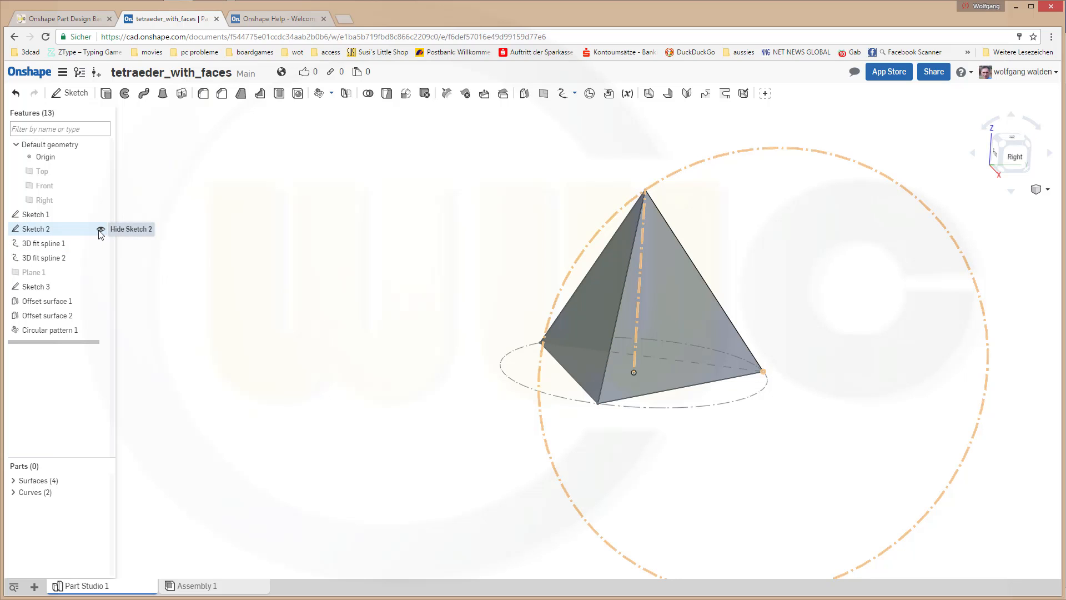
- Hide all sketches so only the four-surface tetrahedron shows
right_click(36, 229)
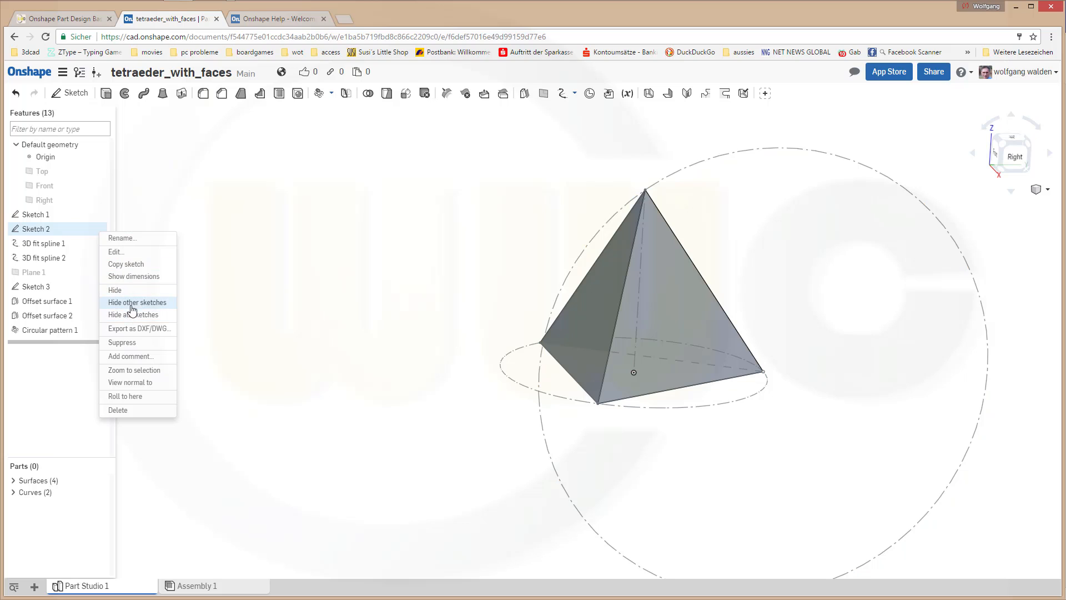
click(136, 302)
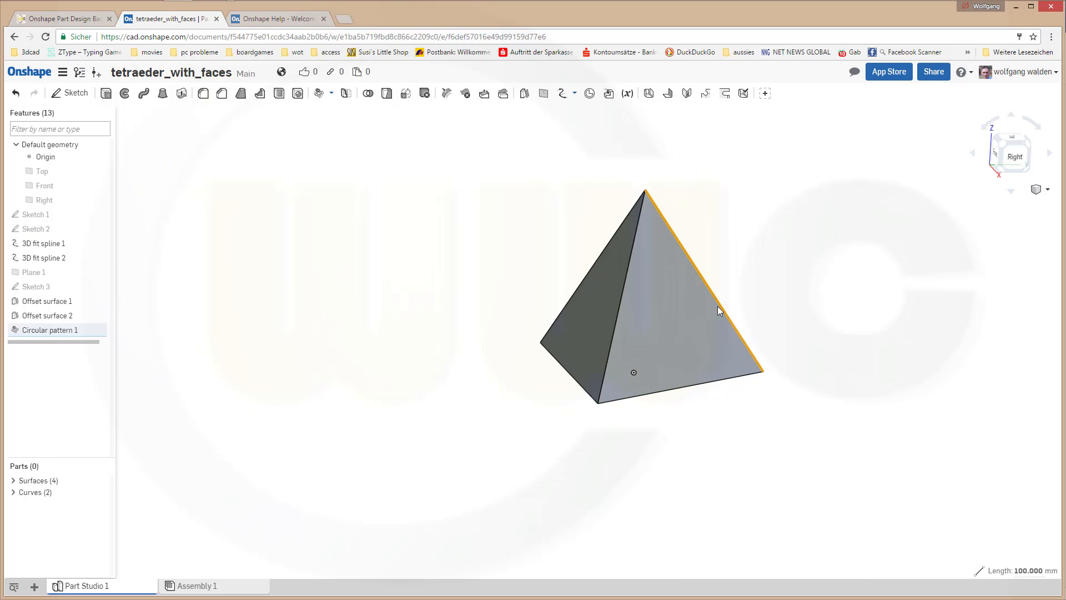
mouse_move(597, 447)
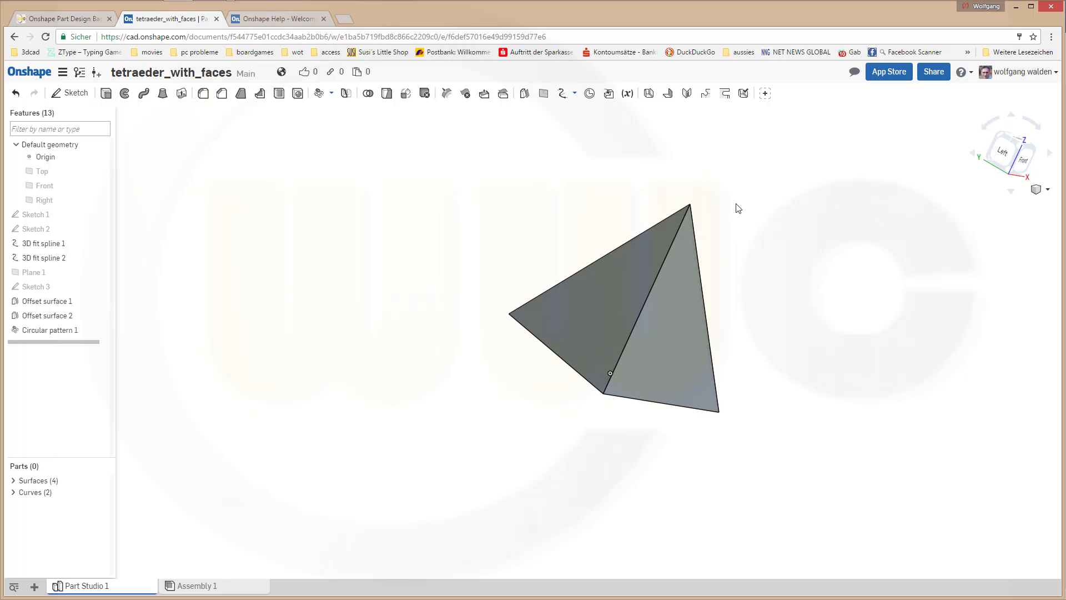
mouse_move(712, 214)
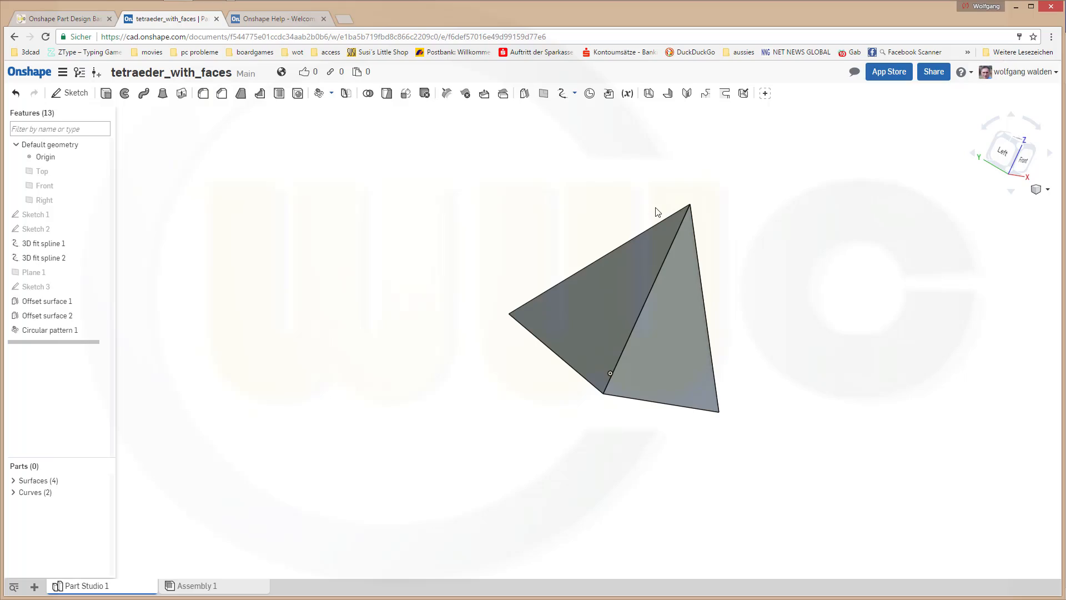
mouse_move(638, 196)
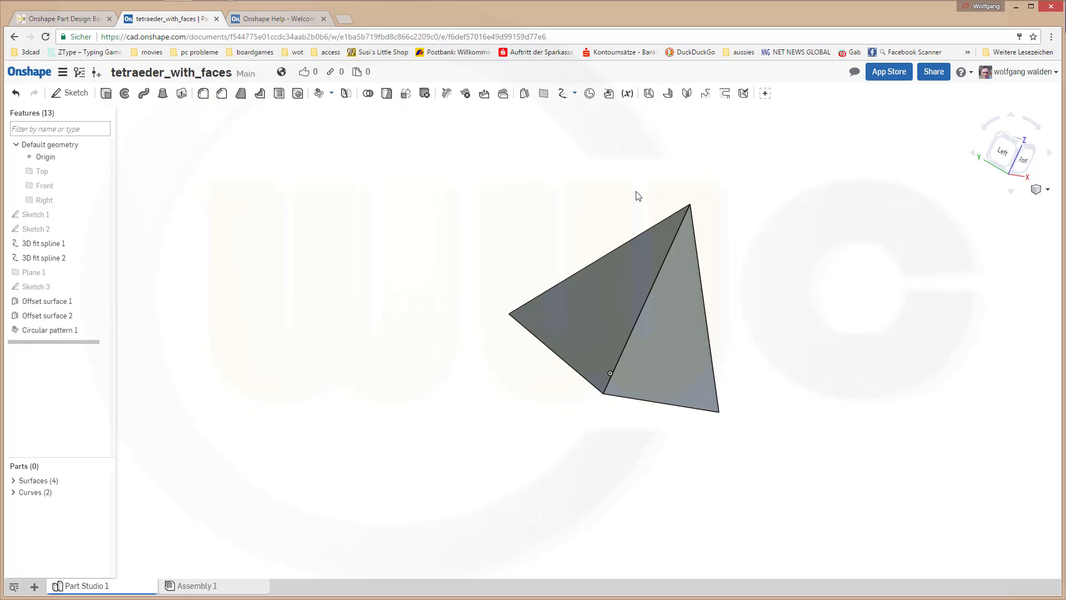